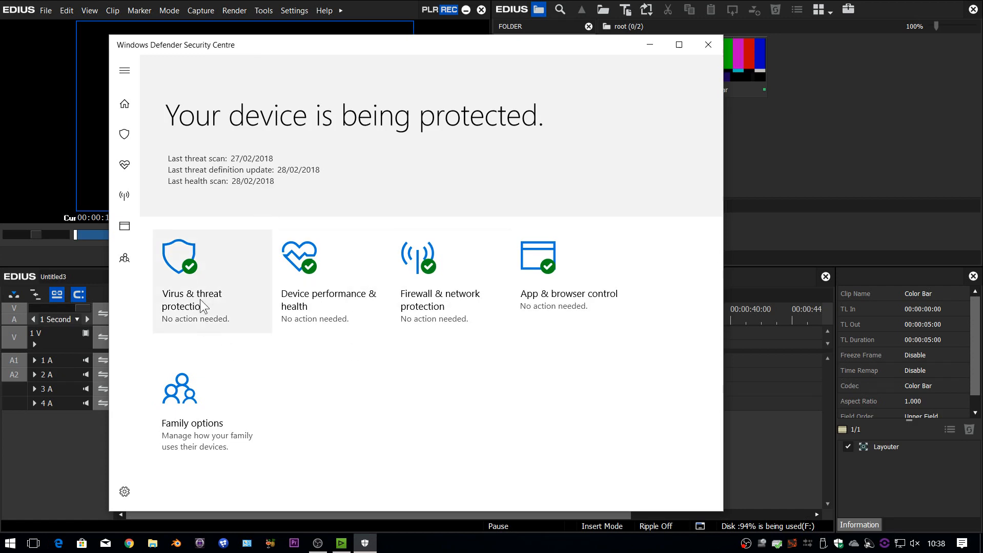
- Open the virus and threat protection settings and scroll down to the Exclusions section
left_click(191, 300)
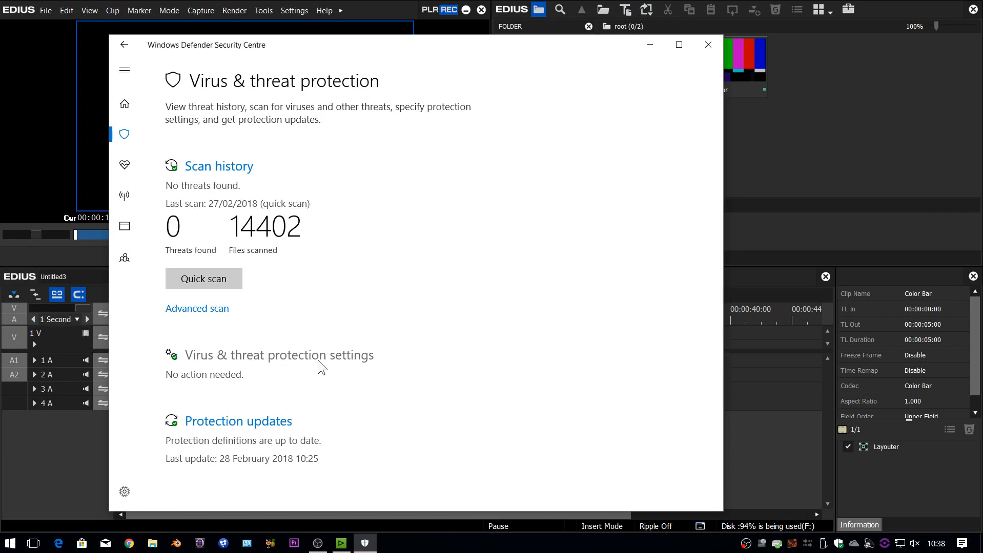
left_click(278, 354)
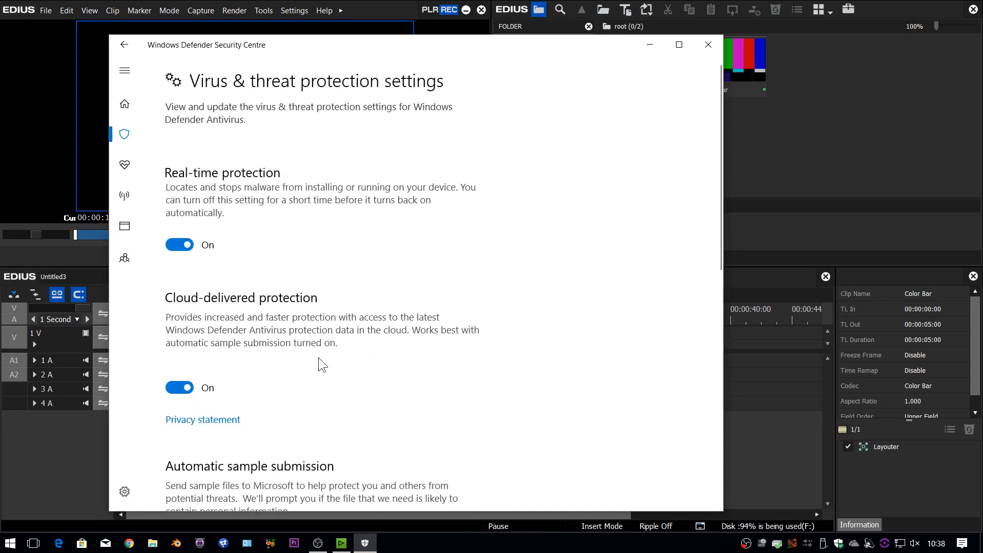
scroll("down", 3)
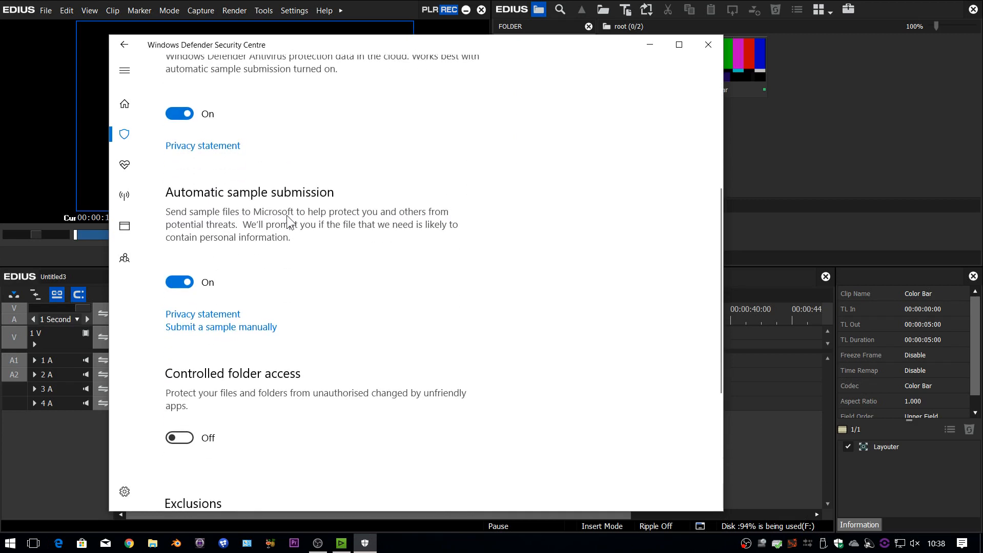
scroll("down", 3)
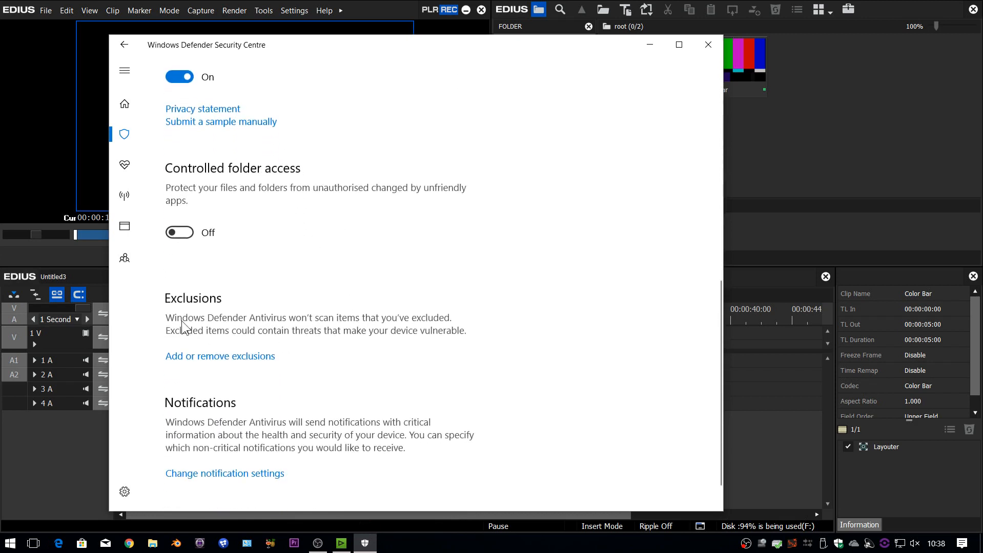
mouse_move(215, 308)
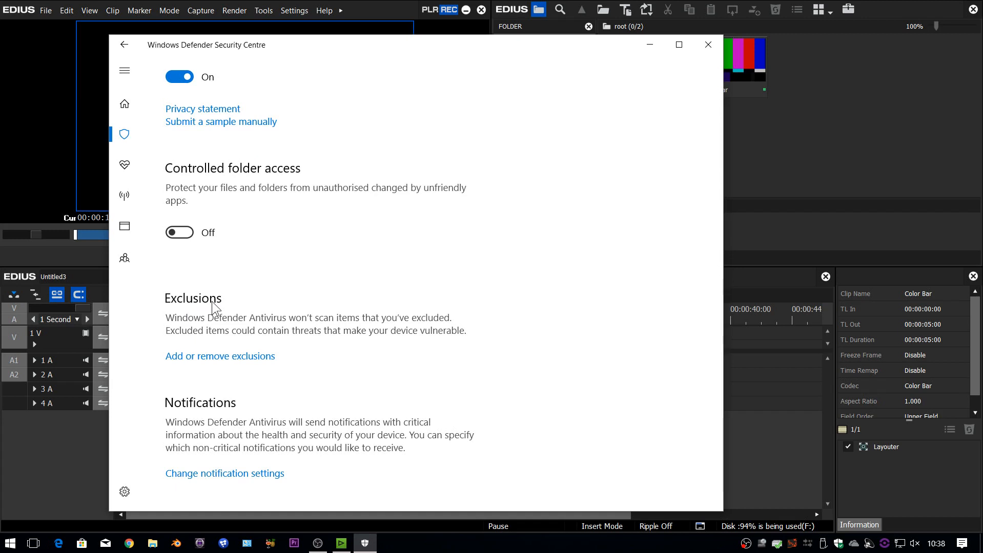
- Open the antivirus exclusions page and choose to exclude a folder
left_click(220, 356)
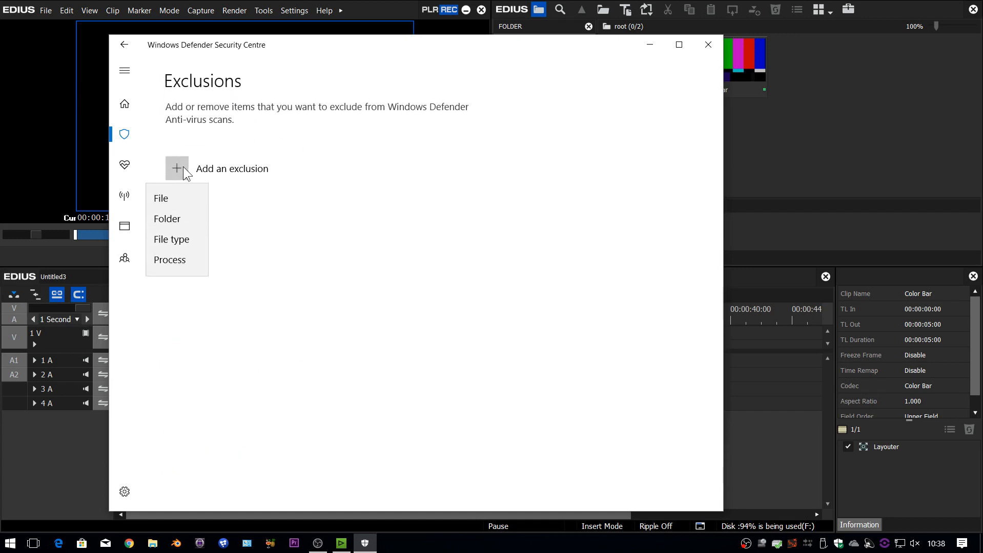
mouse_move(172, 226)
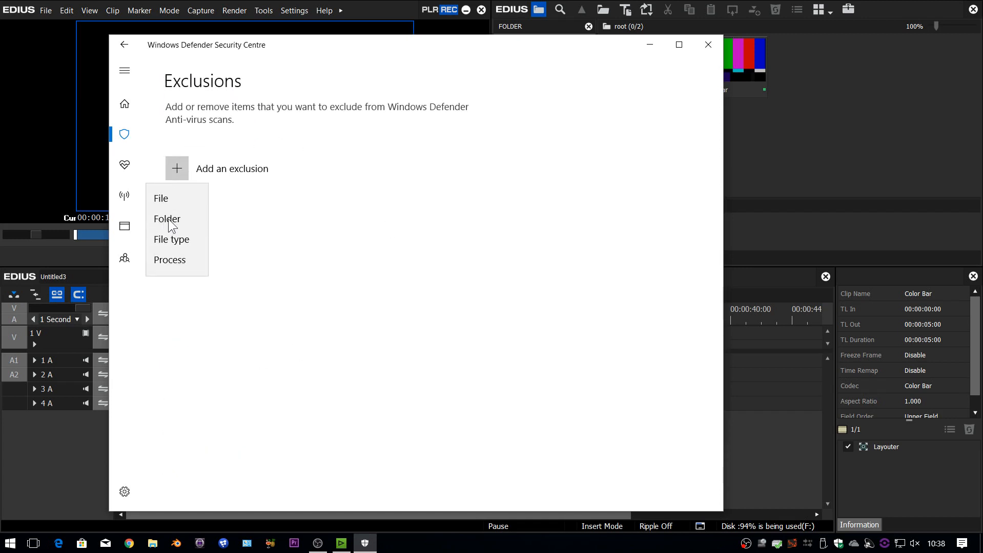
left_click(167, 219)
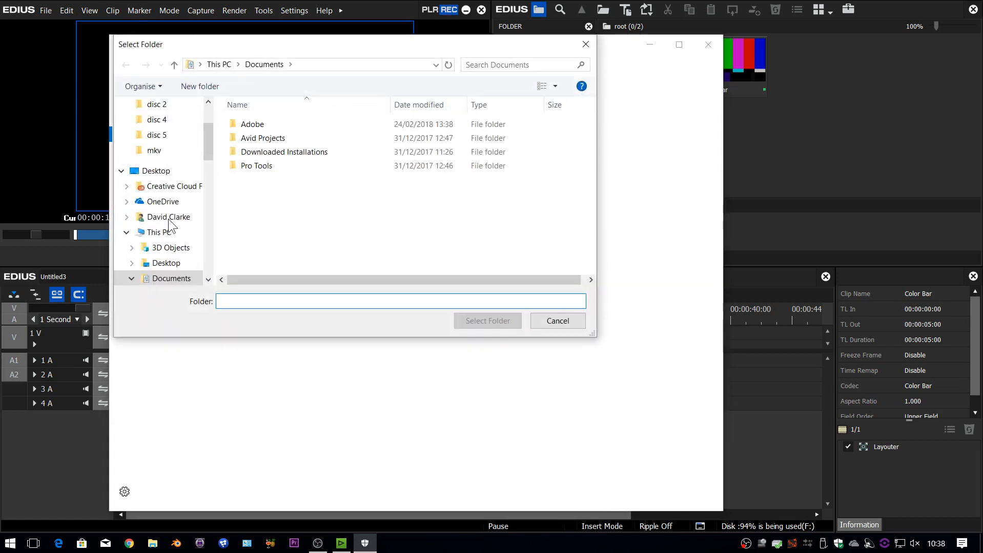
scroll("down", 3)
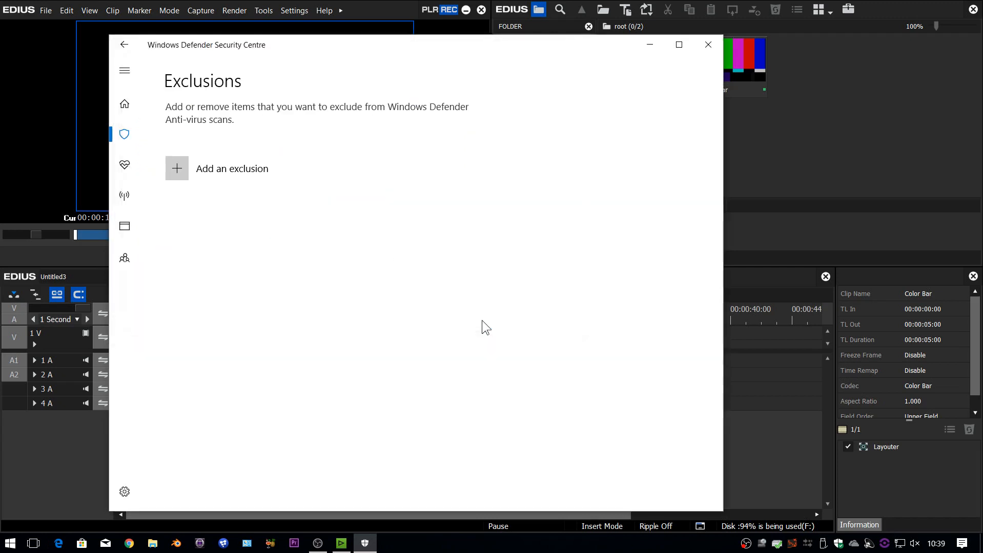
- Close the Windows Defender Security Centre window to return to the desktop
left_click(177, 168)
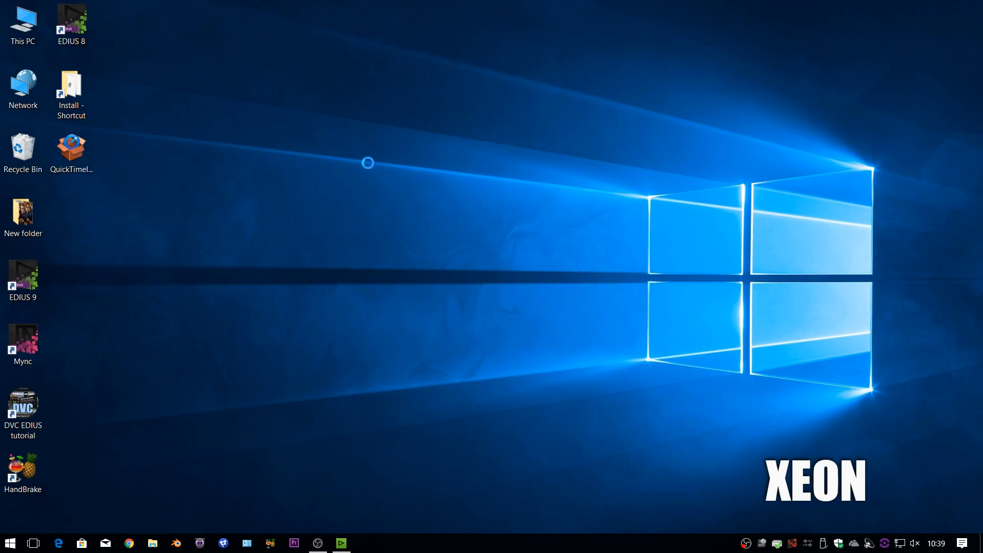
- Open Display settings from the desktop and select display 2 to check its 125% scale
right_click(368, 162)
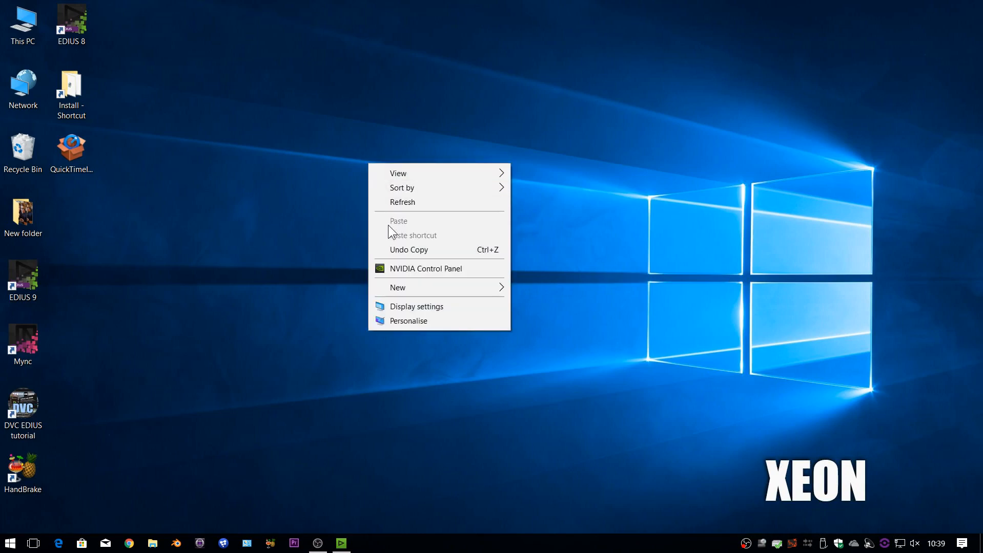
left_click(416, 307)
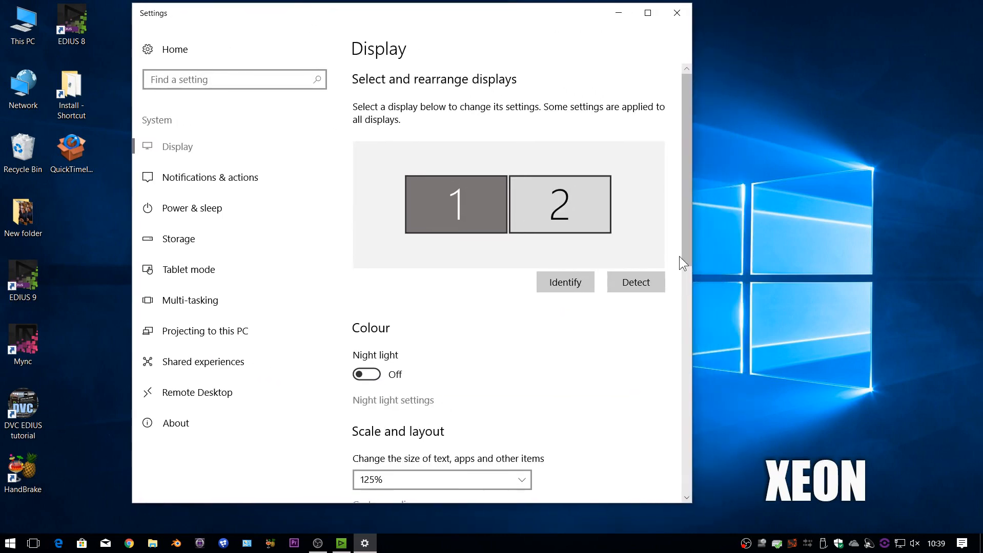
scroll("down", 3)
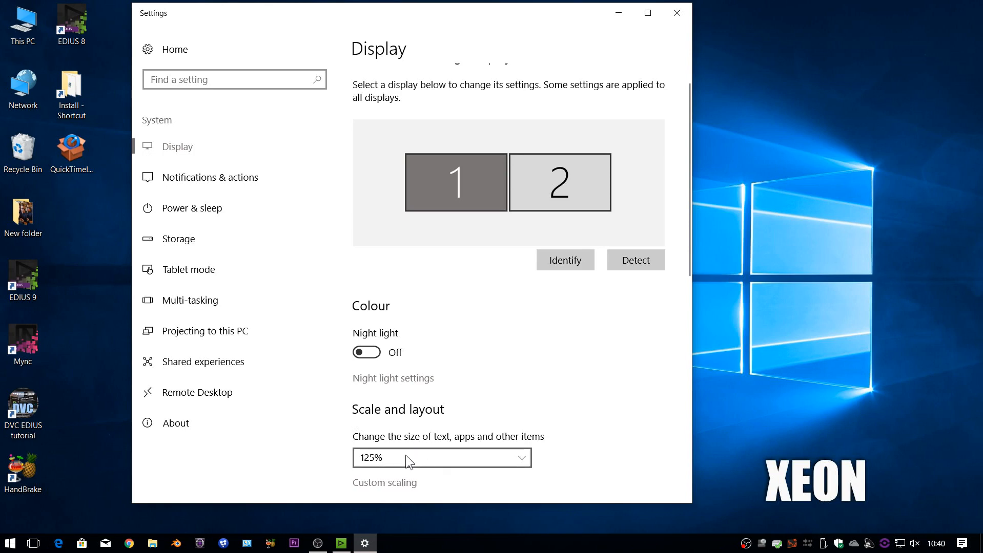
mouse_move(446, 470)
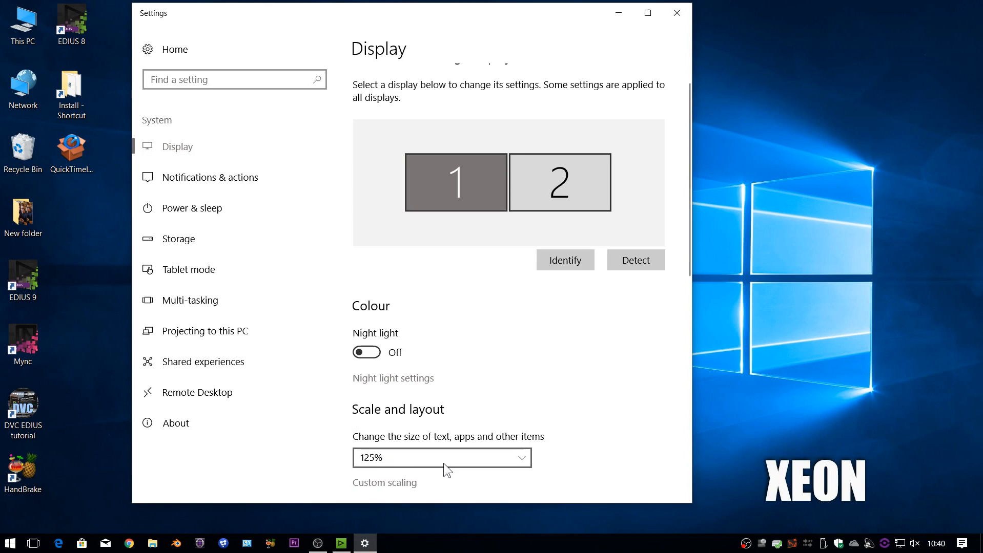
mouse_move(540, 377)
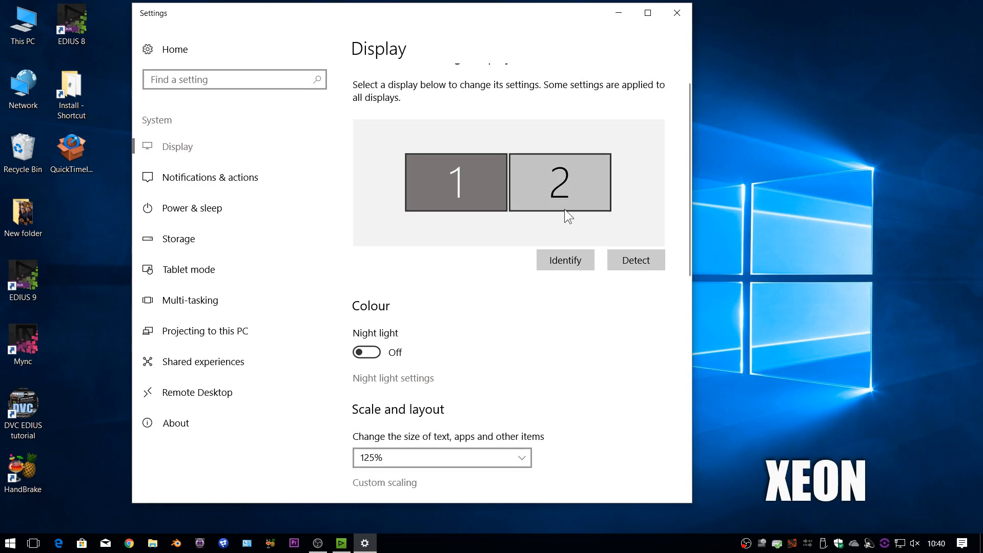
mouse_move(551, 200)
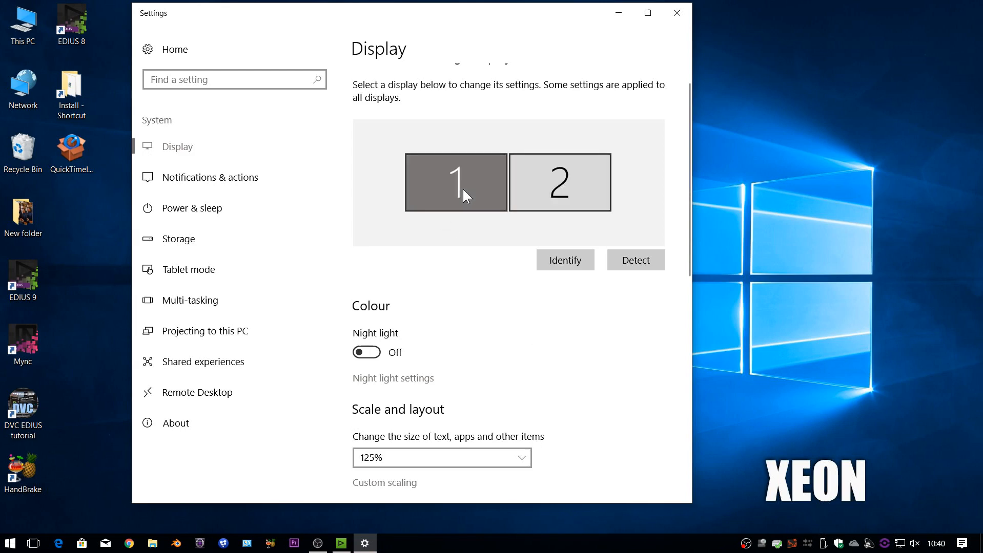
left_click(558, 182)
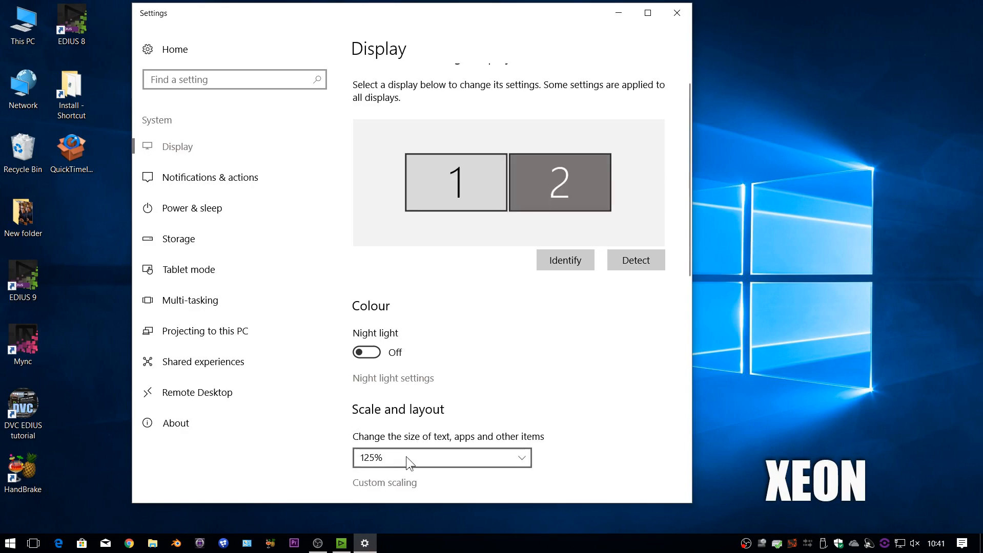
mouse_move(495, 300)
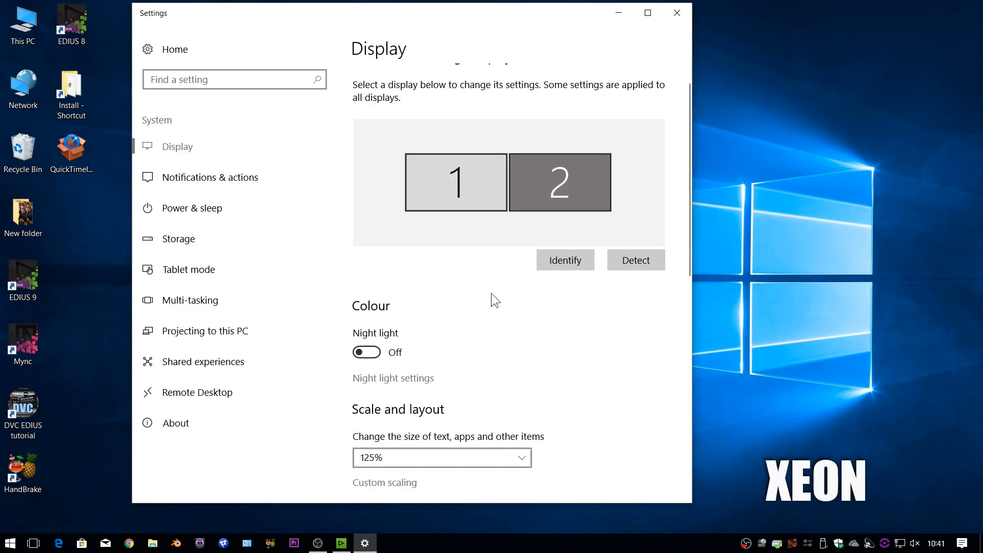
- Show the BIOS Chipset page with Internal Graphics enabled and 1024M DVMT memory
left_click(340, 543)
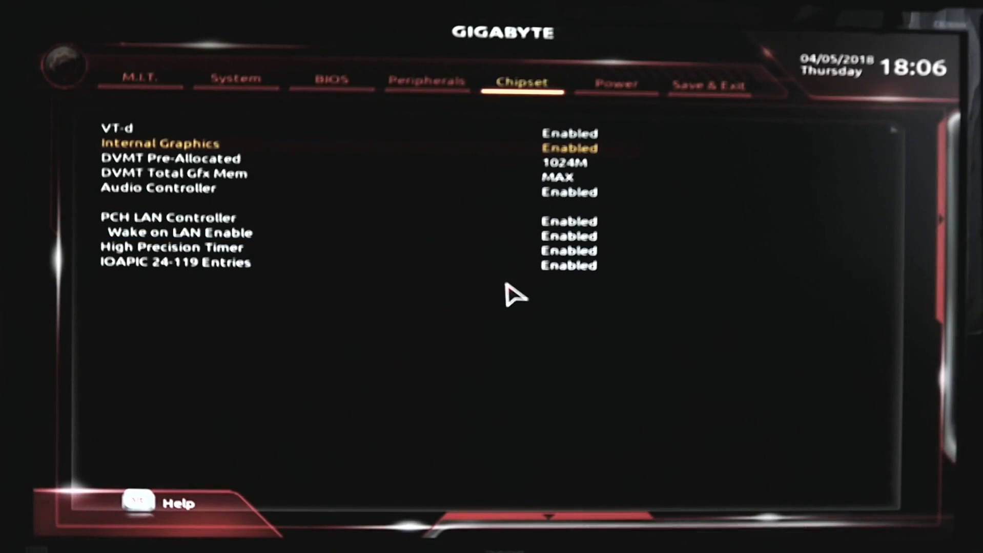
- Step through the DVMT Pre-Allocated choices and confirm 1024M graphics memory
key("Down")
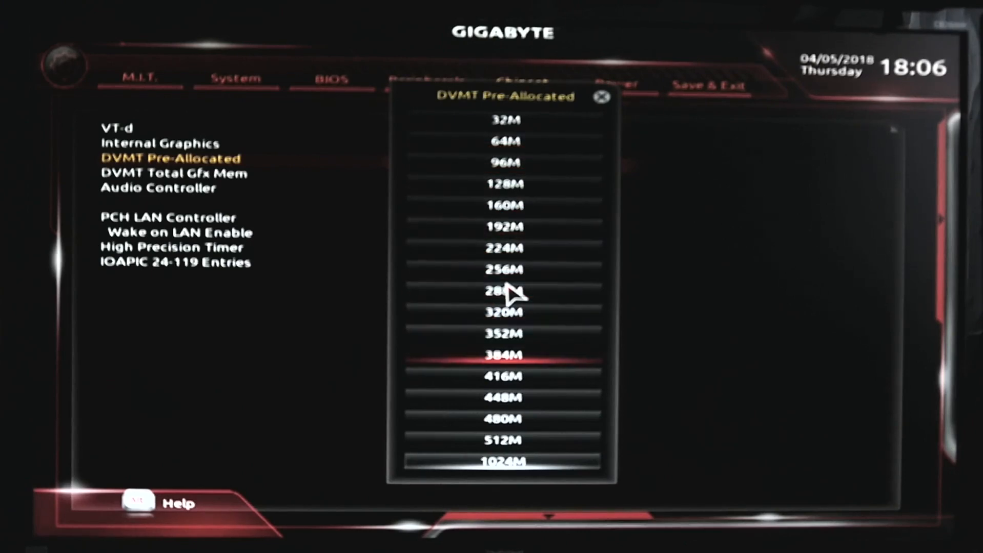
key("Down")
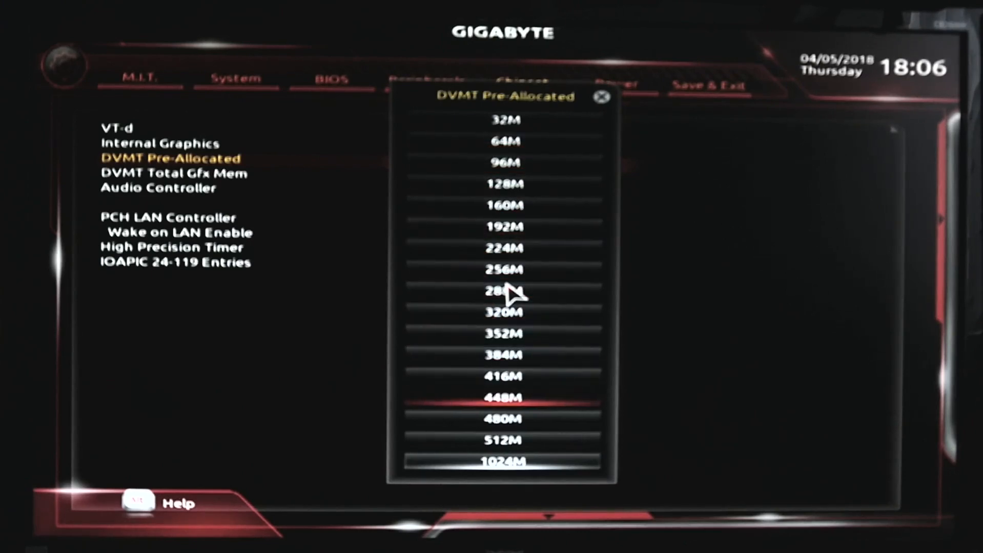
key("Down")
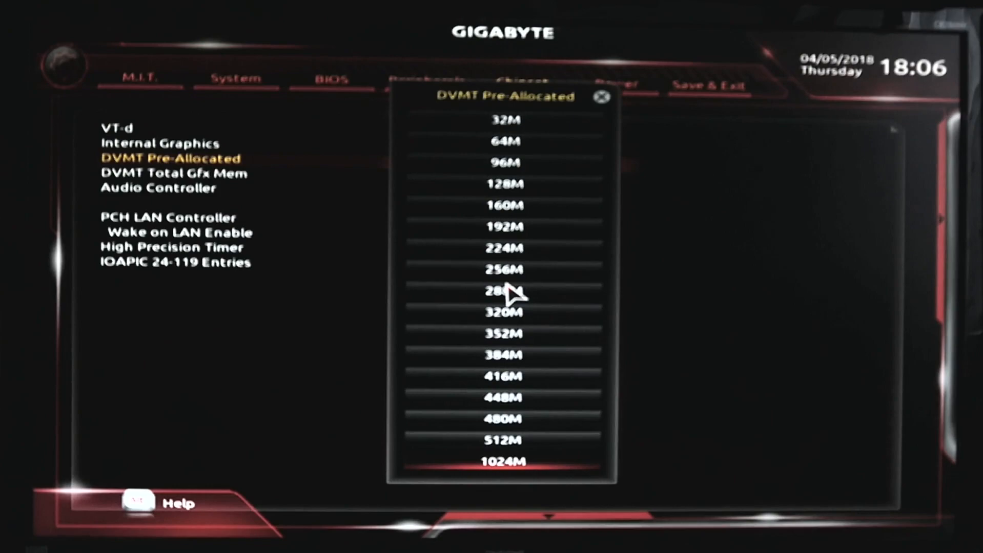
left_click(503, 461)
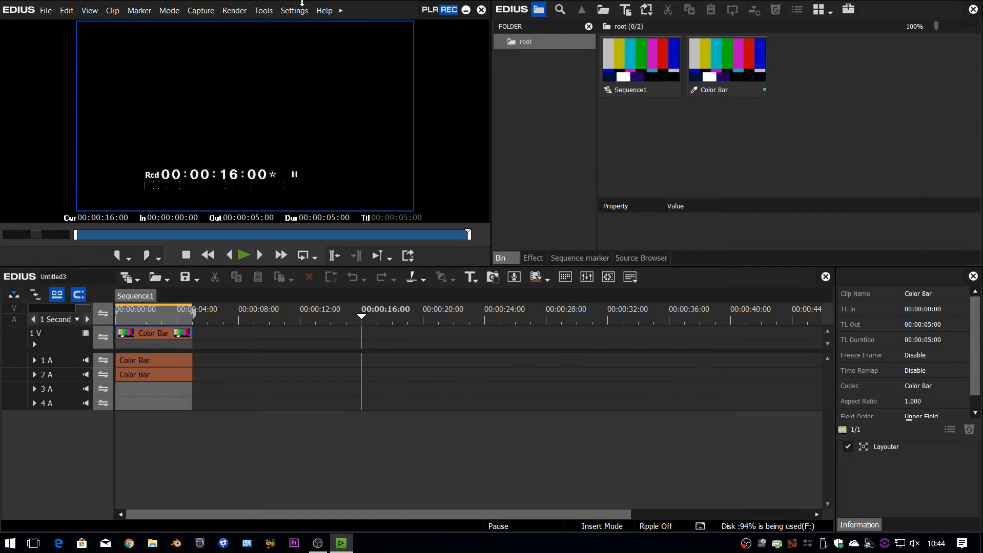
left_click(293, 10)
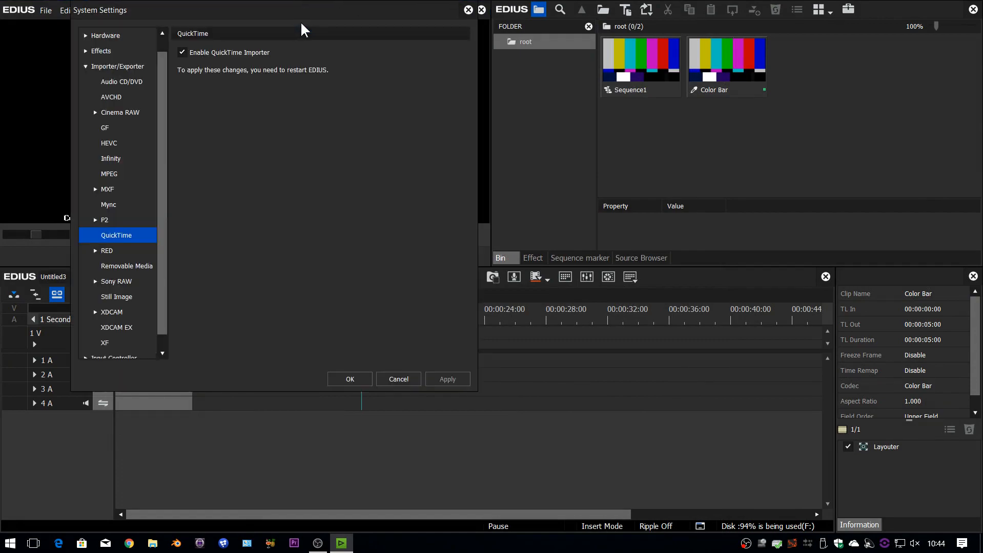
left_click(122, 81)
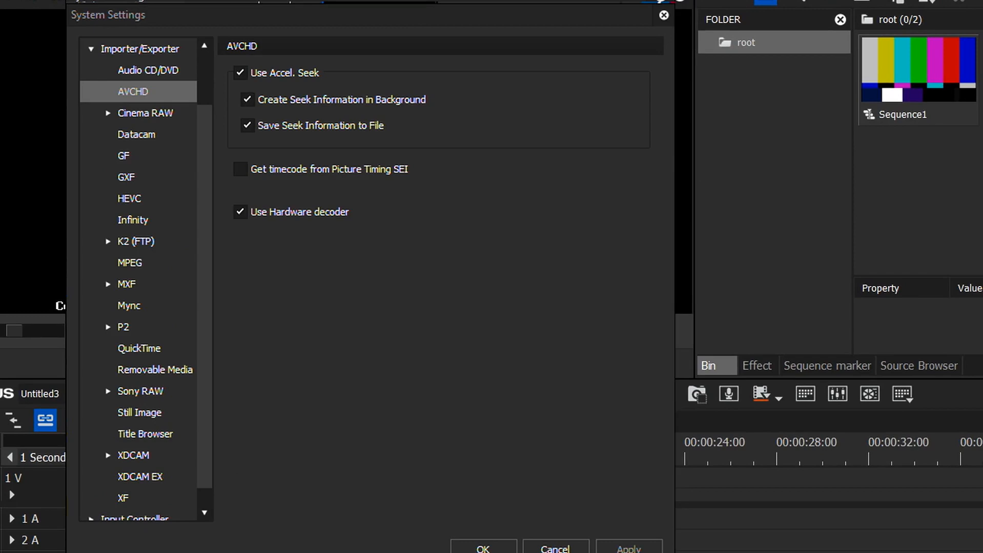
left_click(130, 194)
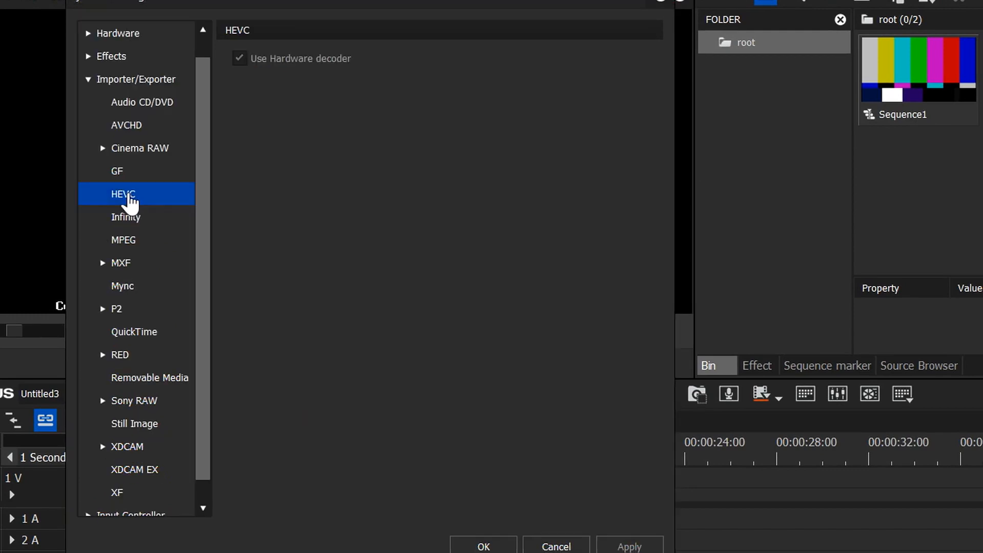
mouse_move(118, 208)
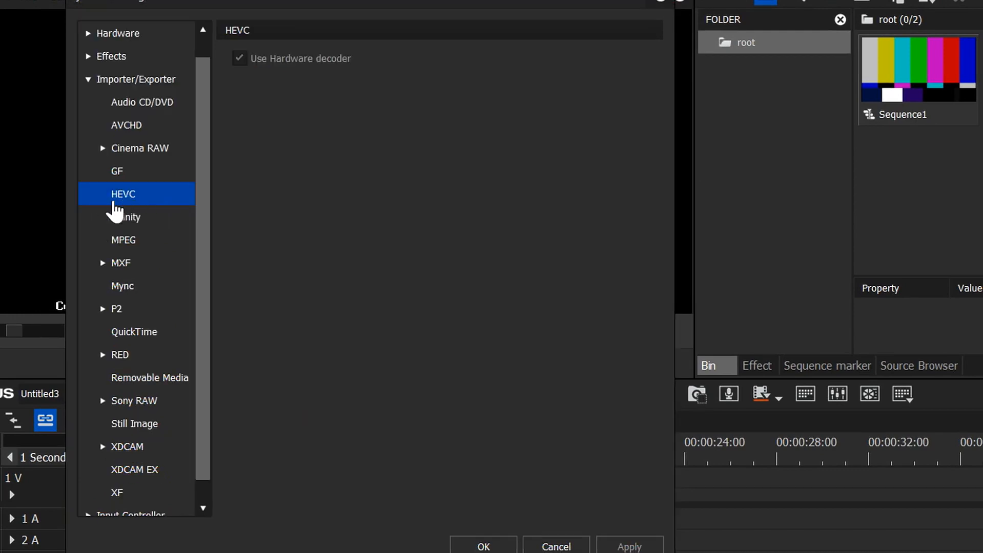
mouse_move(420, 166)
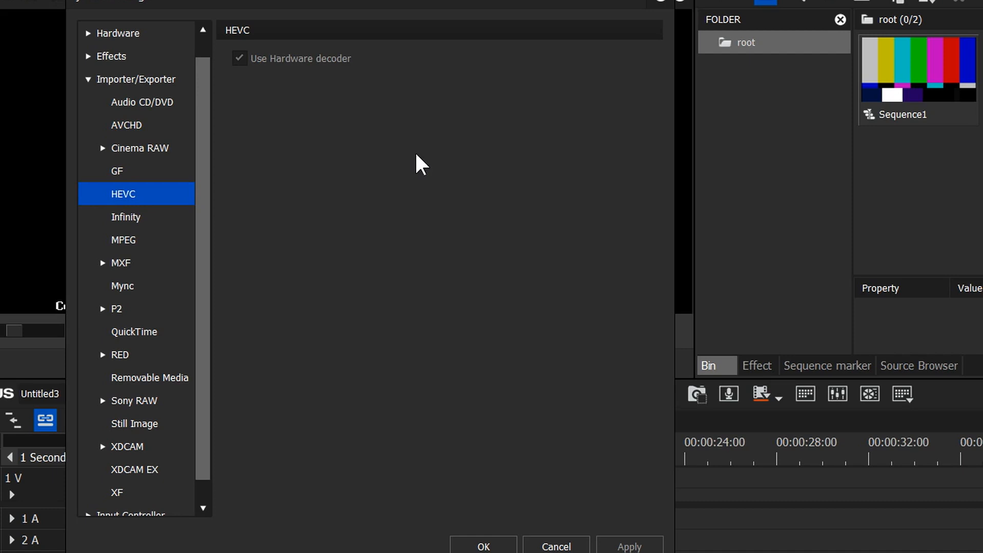
mouse_move(327, 113)
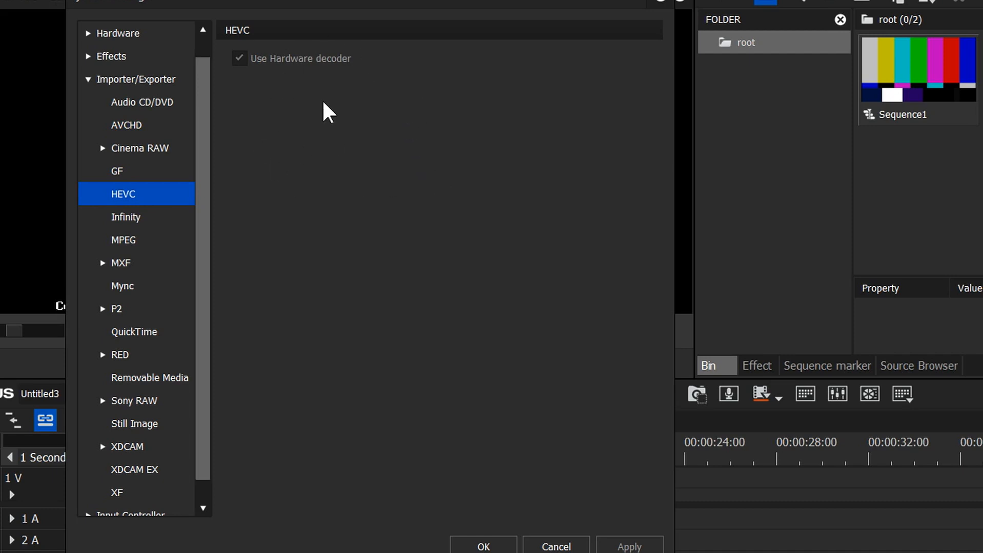
left_click(142, 101)
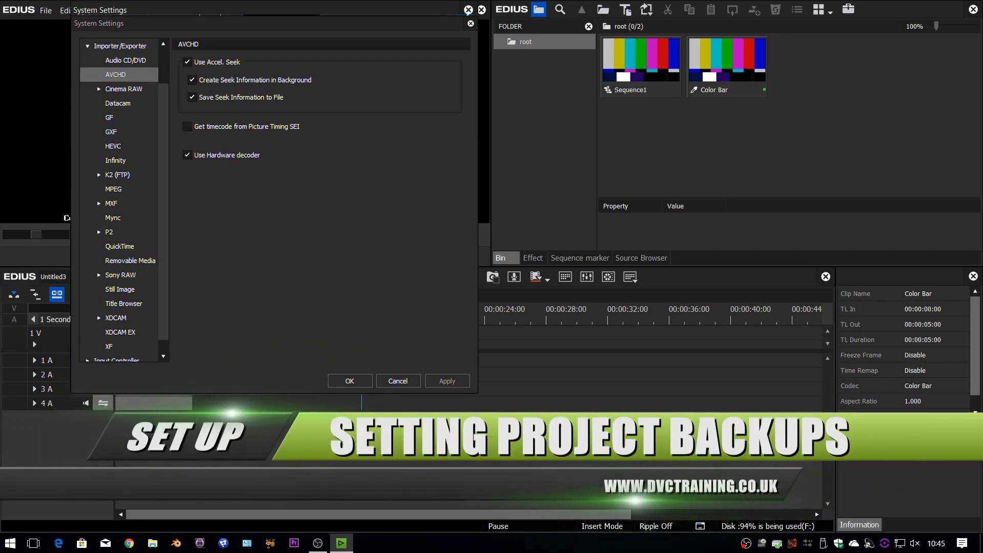
left_click(349, 381)
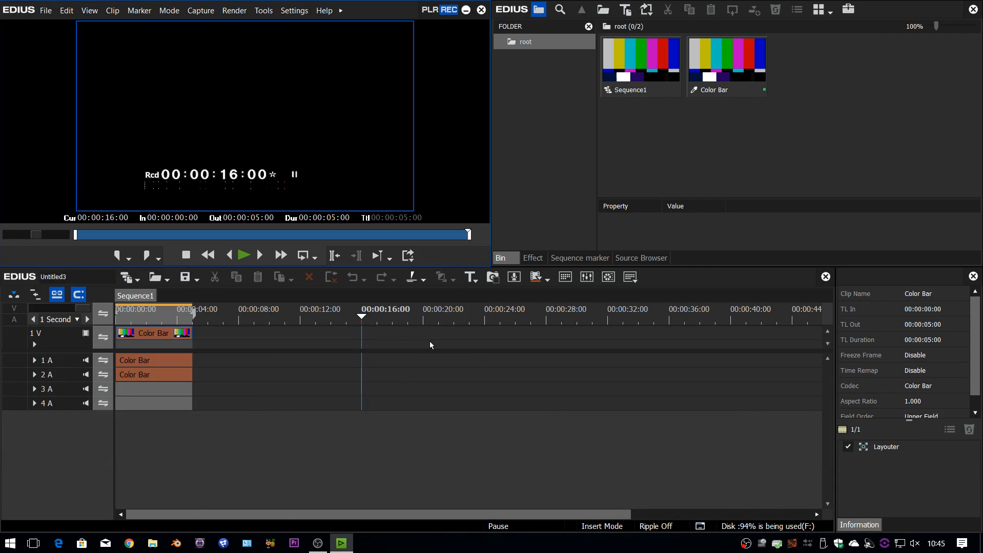
mouse_move(430, 345)
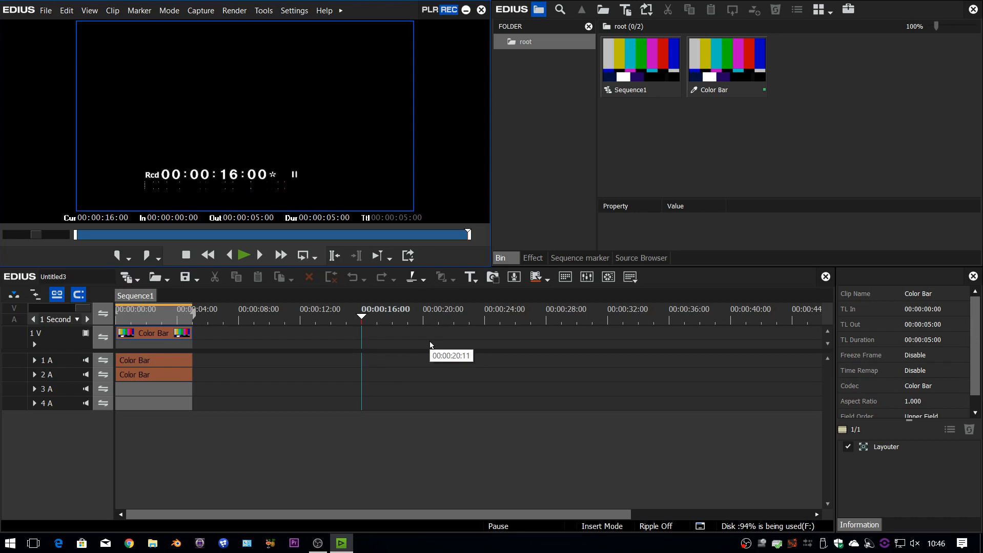
mouse_move(354, 8)
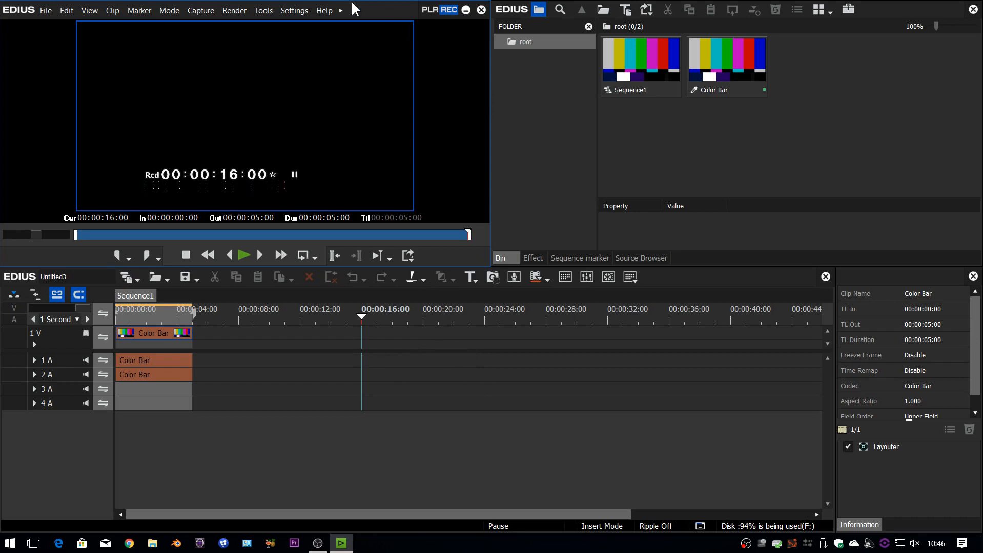
- Open Settings > User Settings in EDIUS
left_click(293, 10)
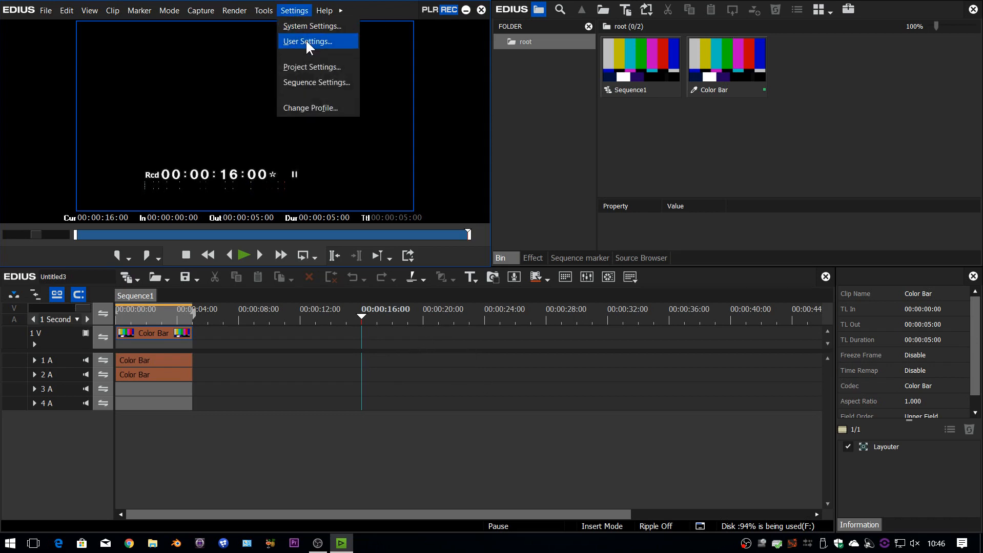
left_click(308, 41)
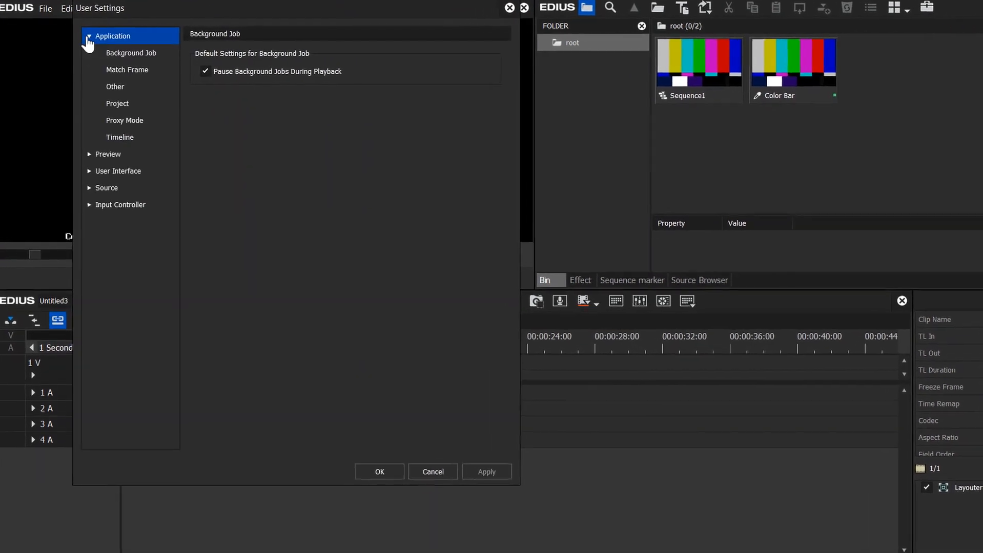
- Show the Application > Project page with project folder, backup and auto save options
left_click(117, 104)
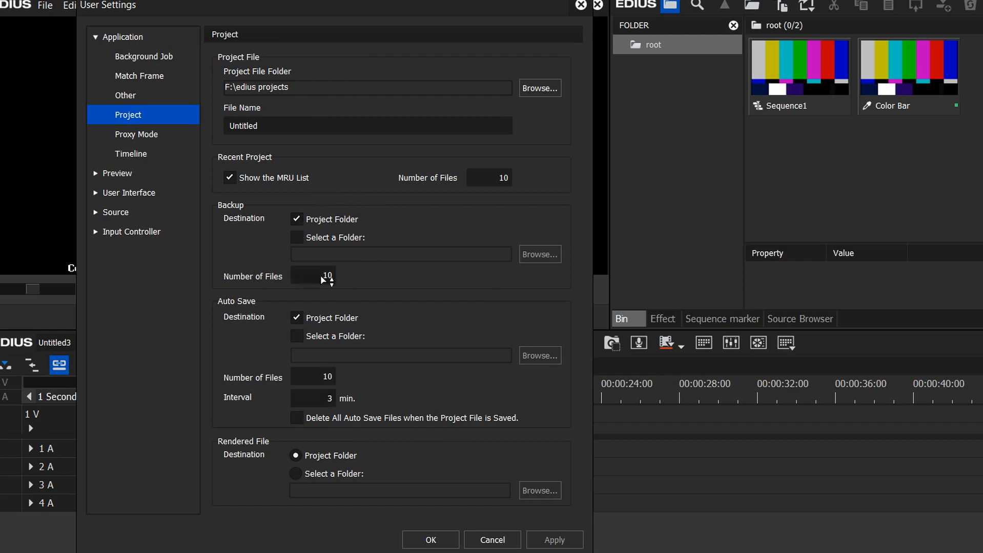
mouse_move(251, 388)
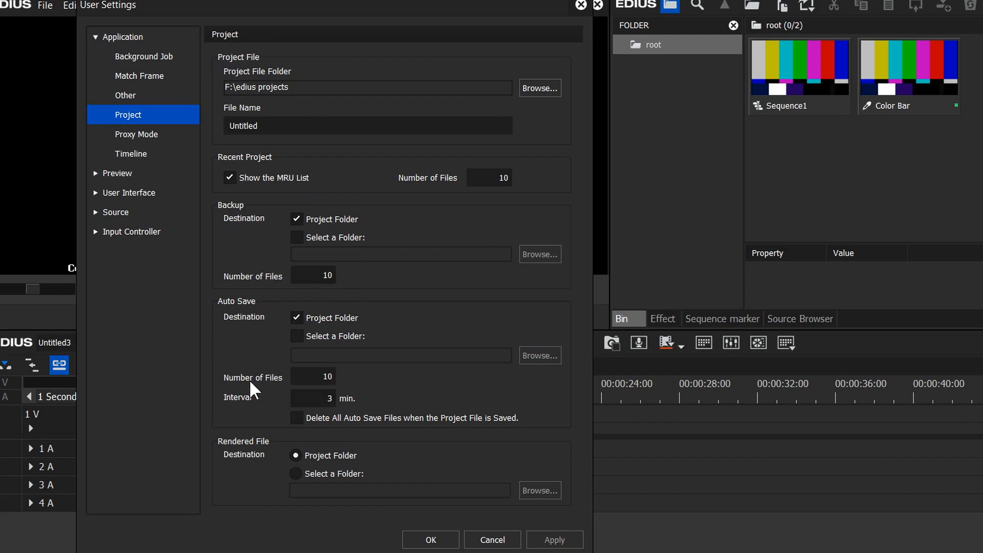
mouse_move(323, 351)
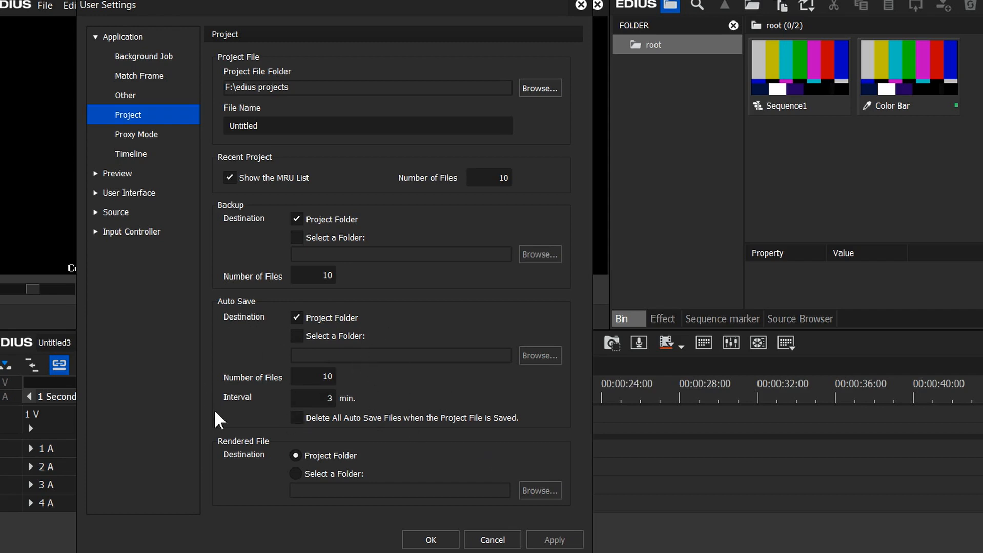
mouse_move(339, 409)
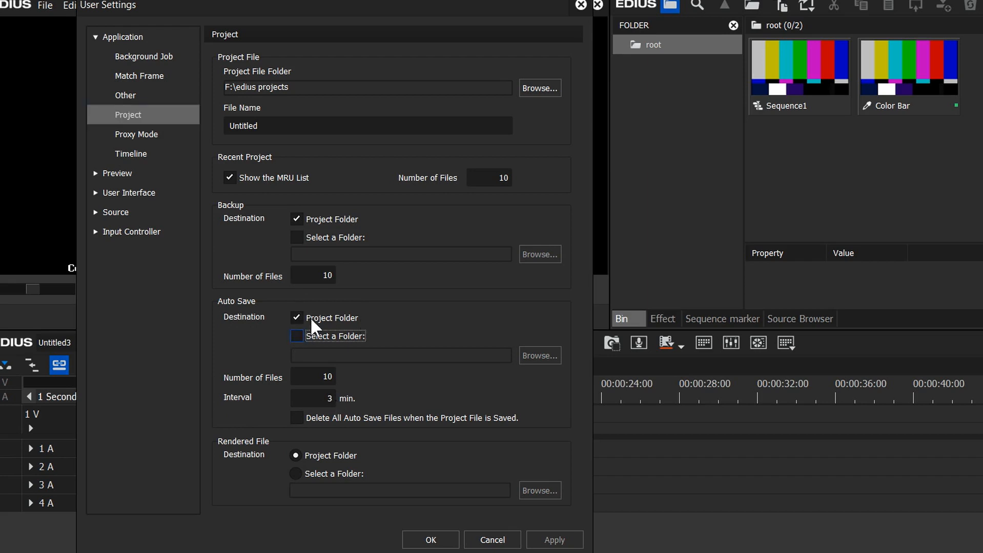
mouse_move(337, 321)
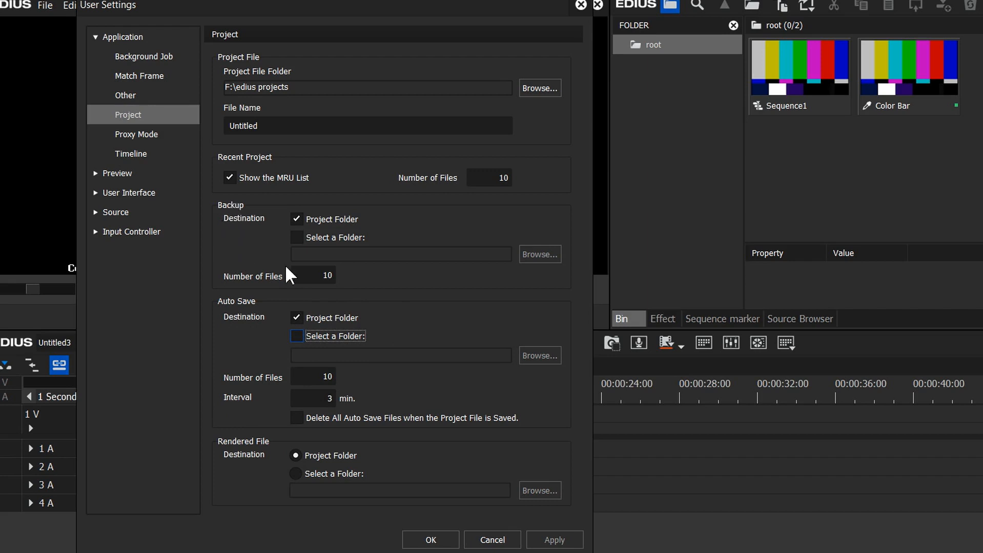
mouse_move(273, 249)
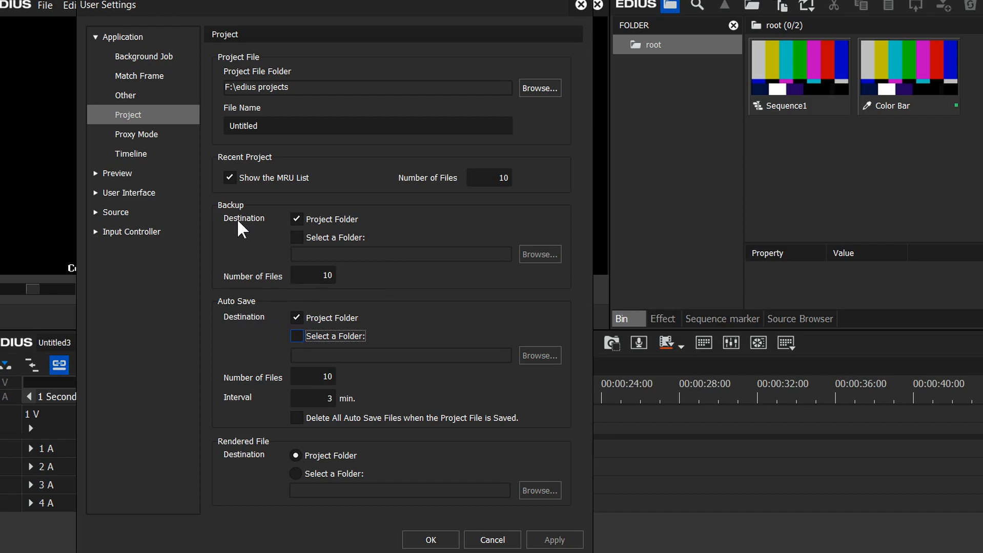
mouse_move(260, 251)
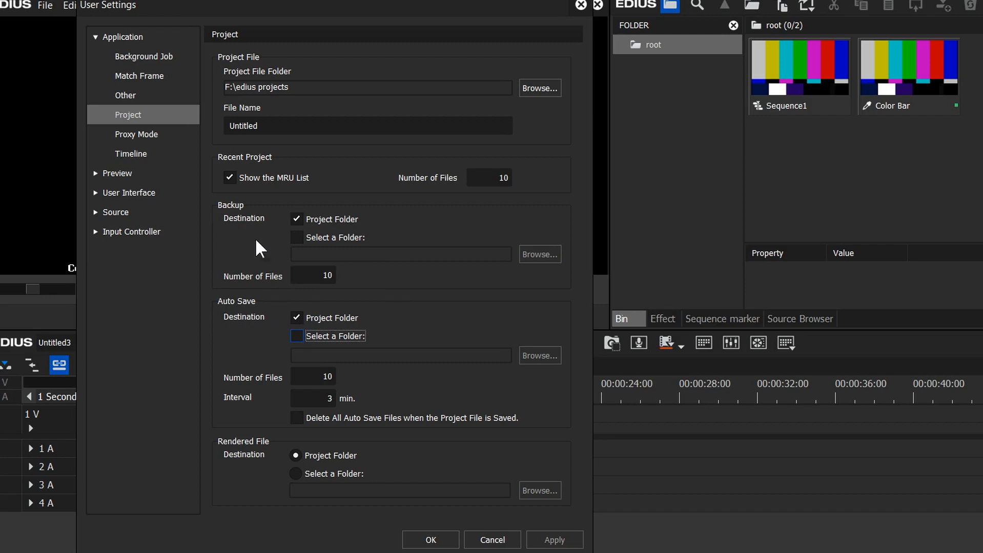
mouse_move(320, 313)
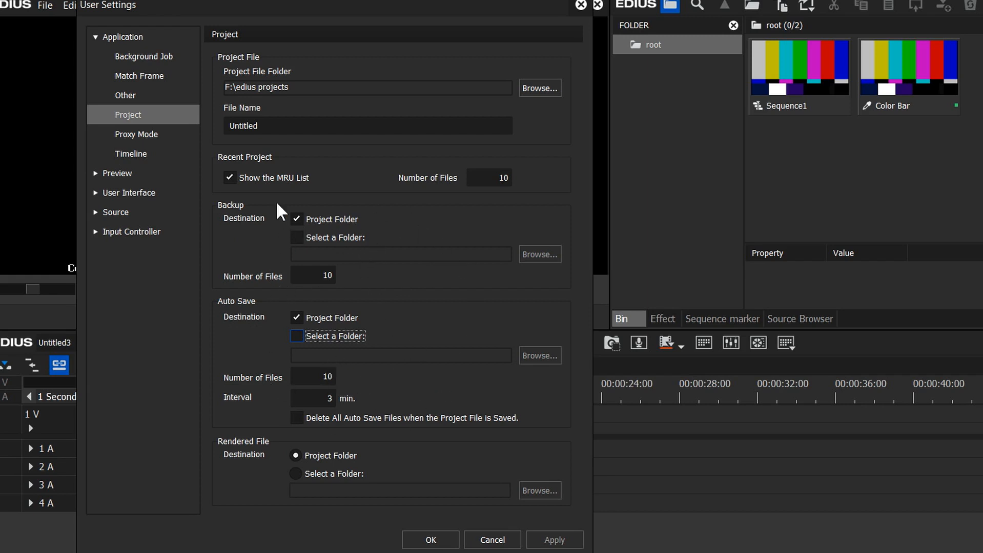
mouse_move(317, 227)
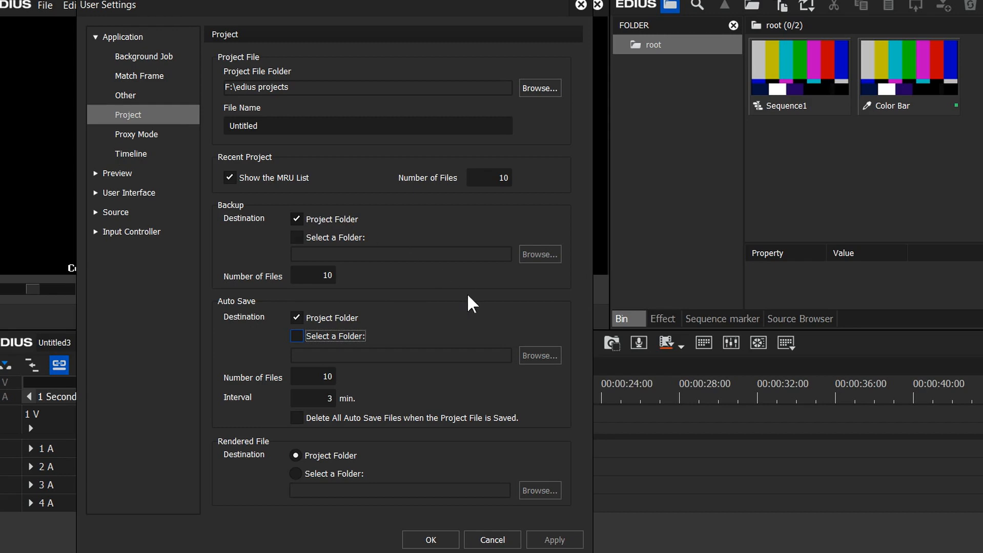
- Tick the Backup 'Select a Folder' option and open Browse to choose its location
left_click(295, 238)
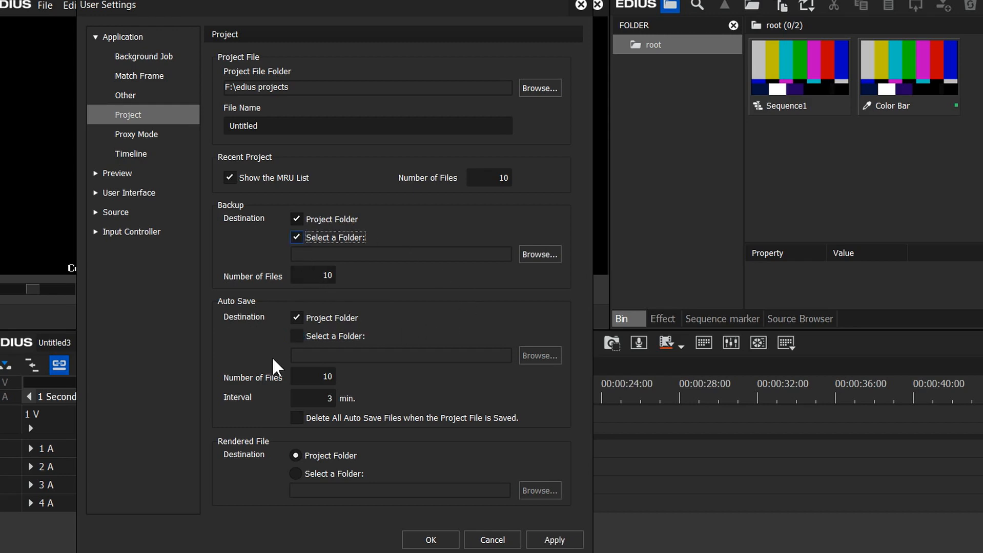
left_click(539, 253)
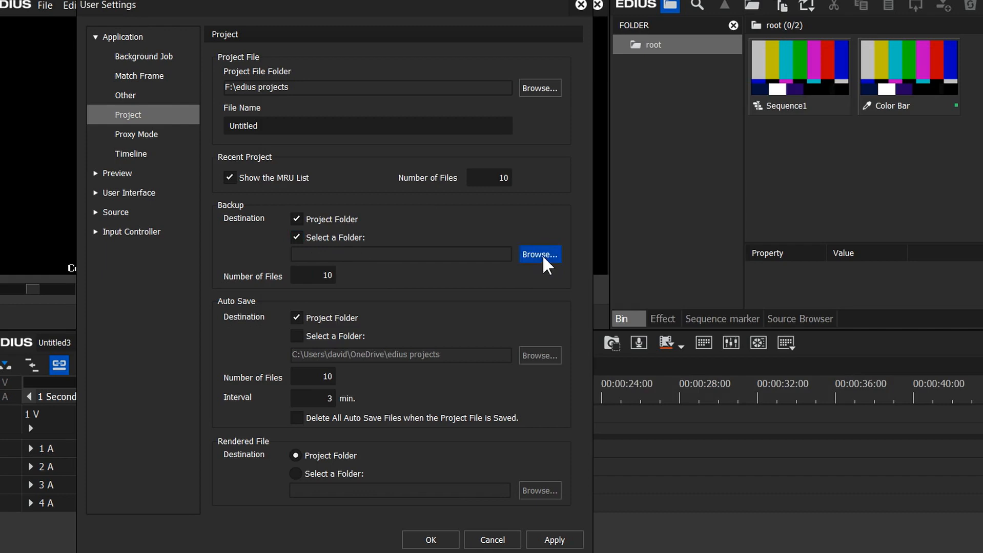
left_click(538, 255)
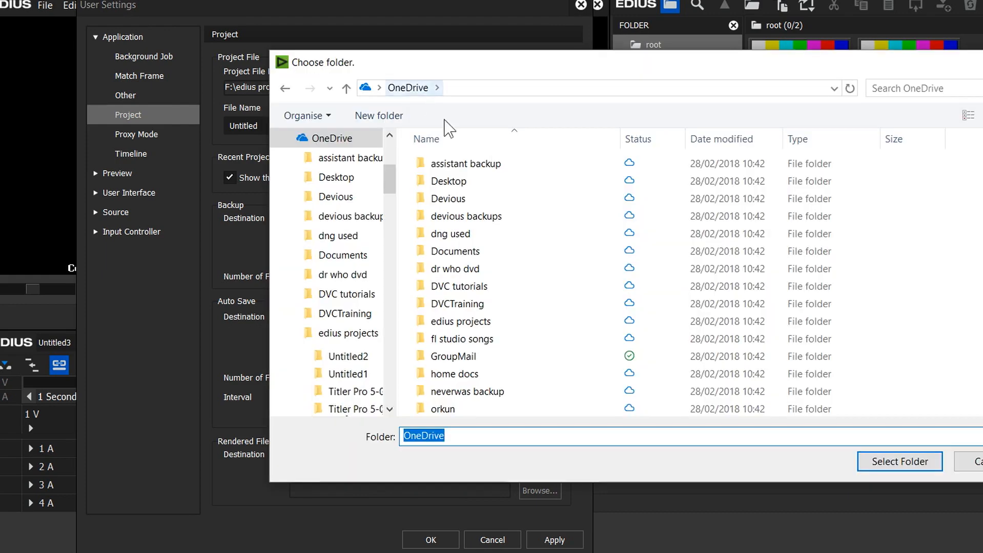
- Choose OneDrive > edius projects as the extra backup folder
left_click(460, 321)
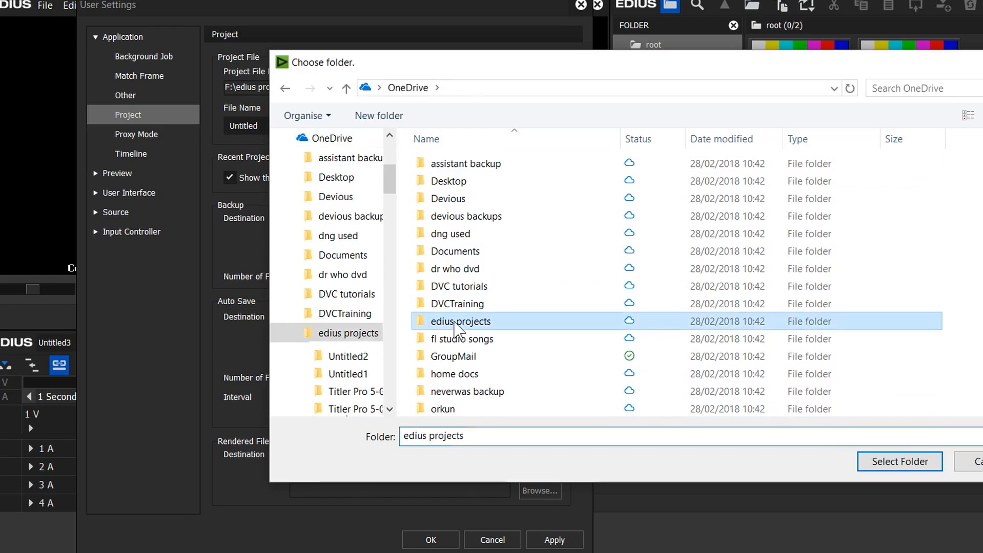
double_click(460, 321)
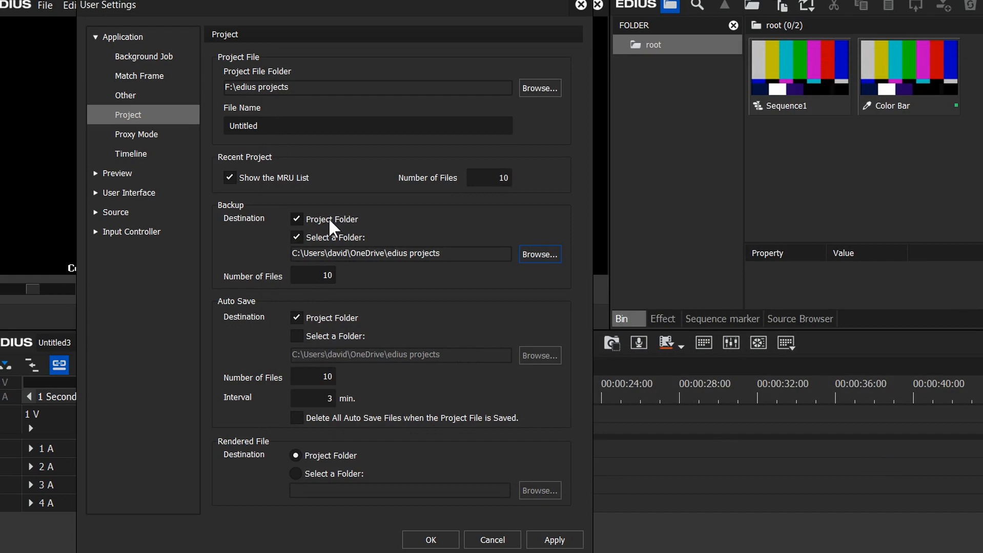
mouse_move(325, 261)
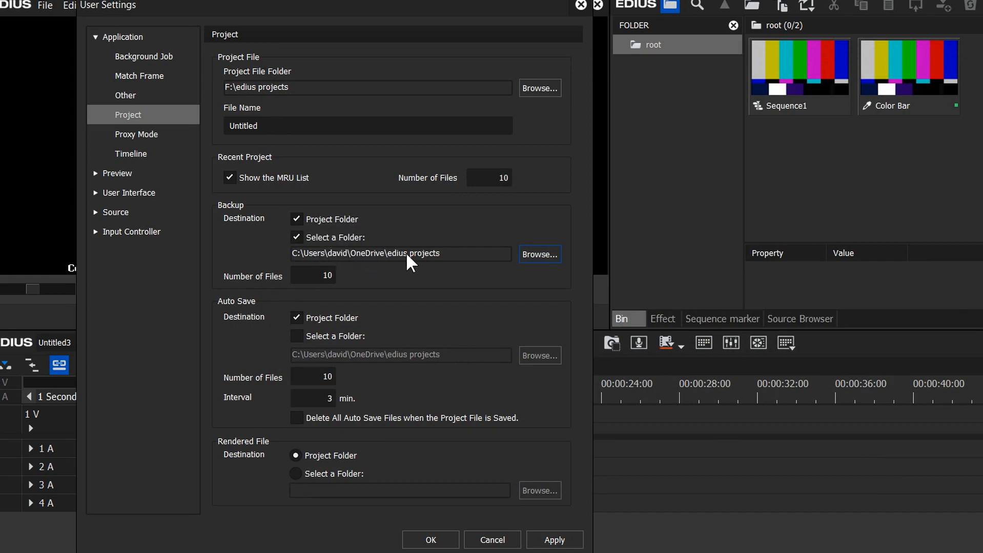
mouse_move(385, 267)
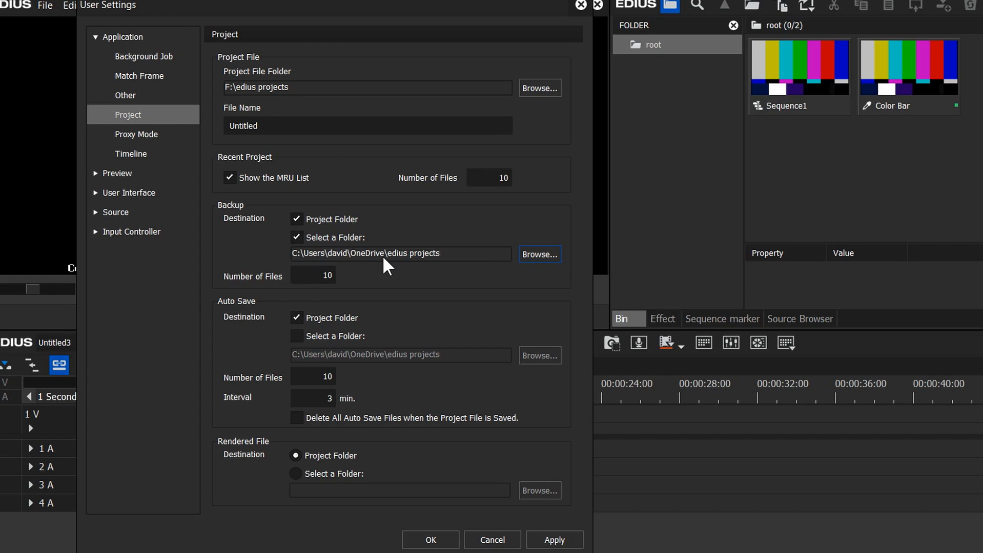
mouse_move(360, 264)
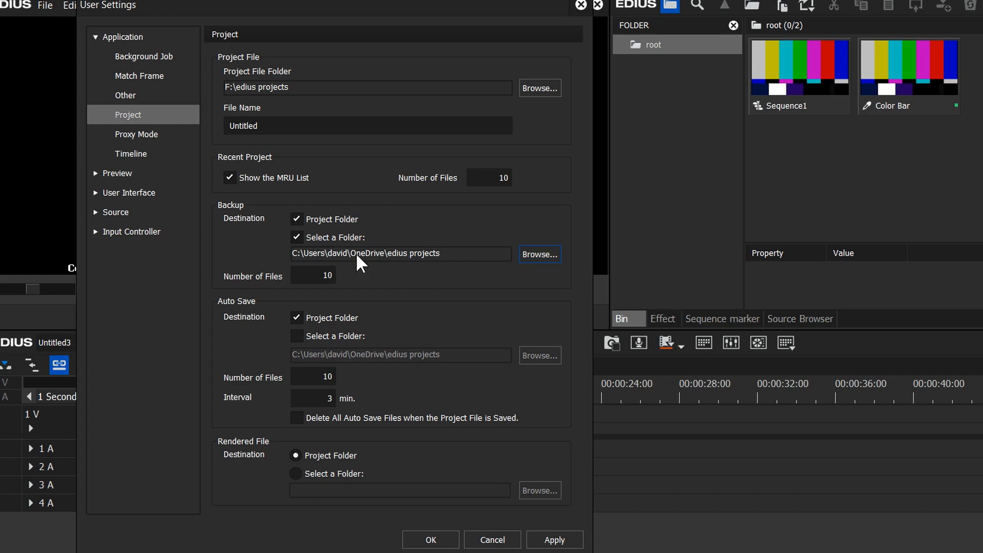
mouse_move(381, 267)
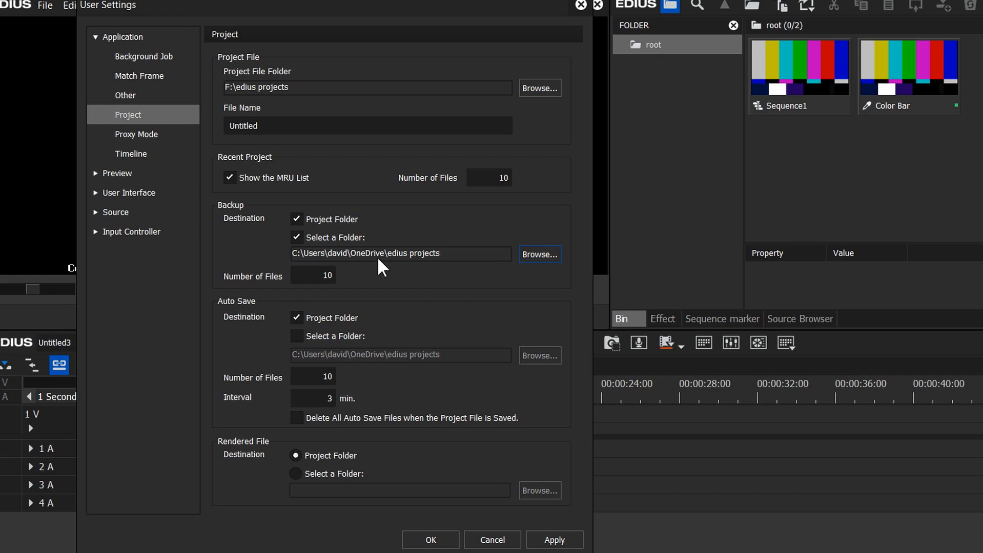
mouse_move(306, 229)
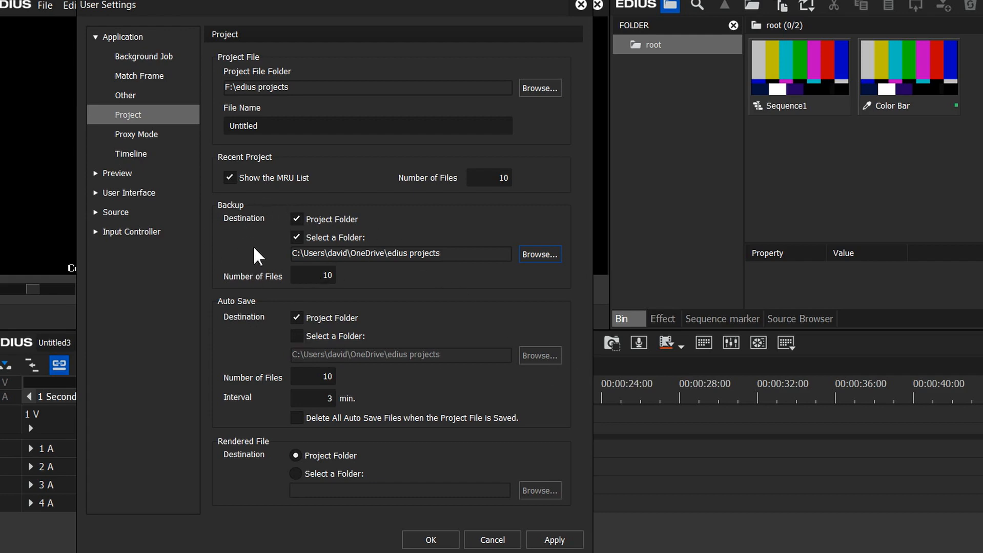
mouse_move(250, 253)
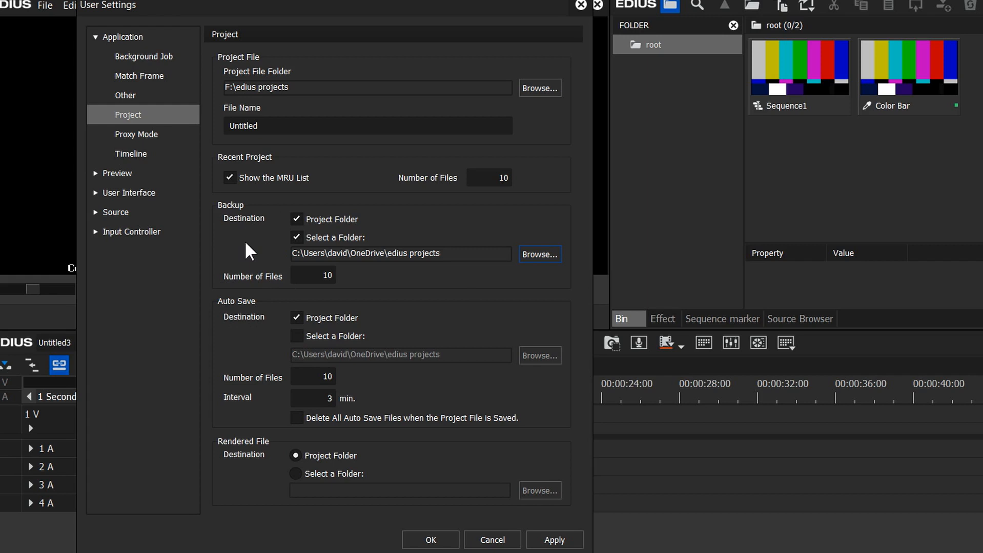
mouse_move(423, 263)
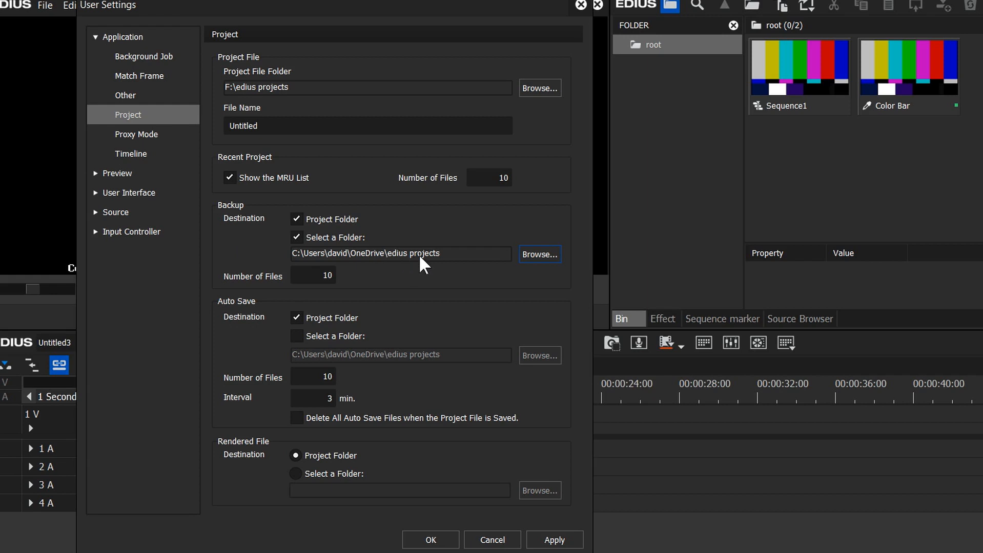
mouse_move(426, 263)
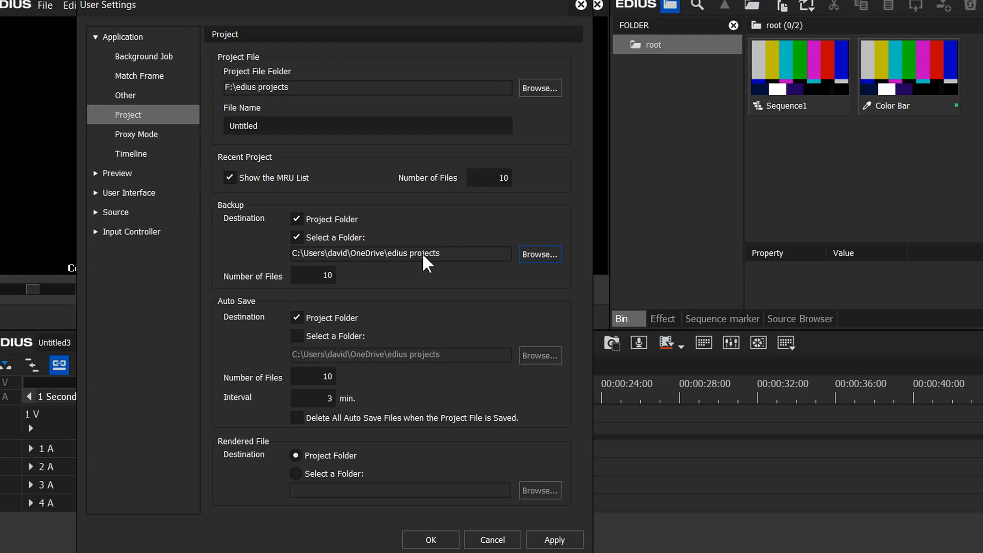
left_click(136, 135)
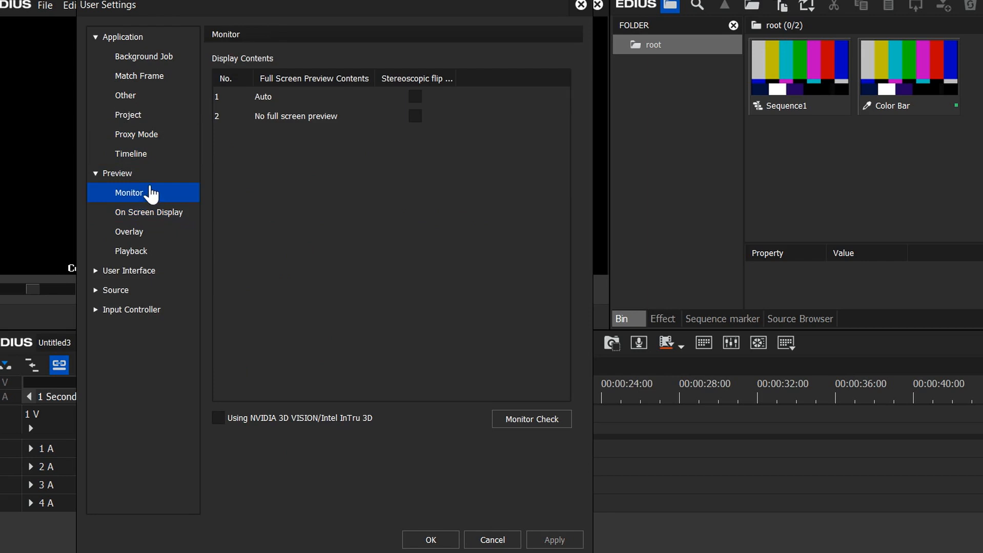
- Revisit the Project backup preferences, then dismiss User Settings to reach the Color Bar timeline
left_click(128, 114)
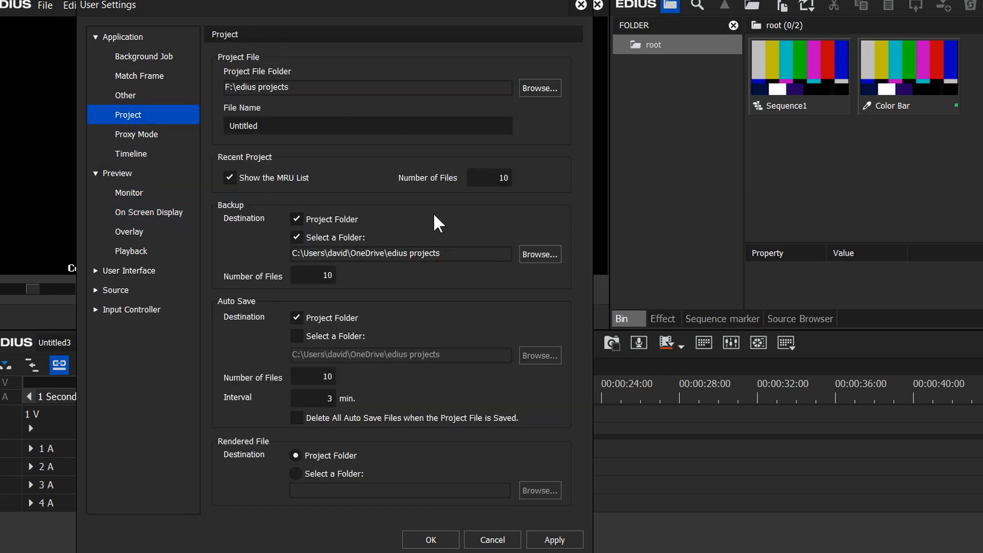
mouse_move(443, 226)
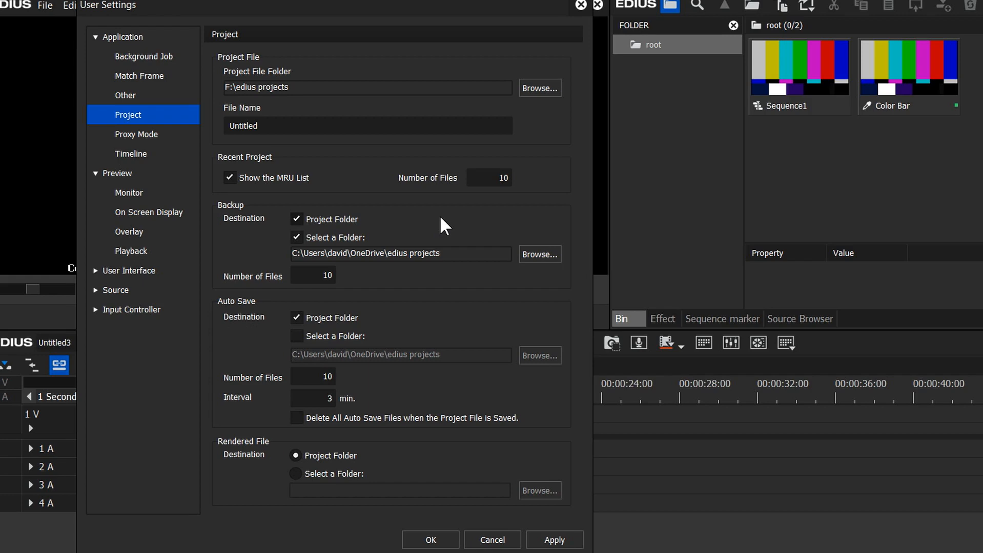
mouse_move(480, 268)
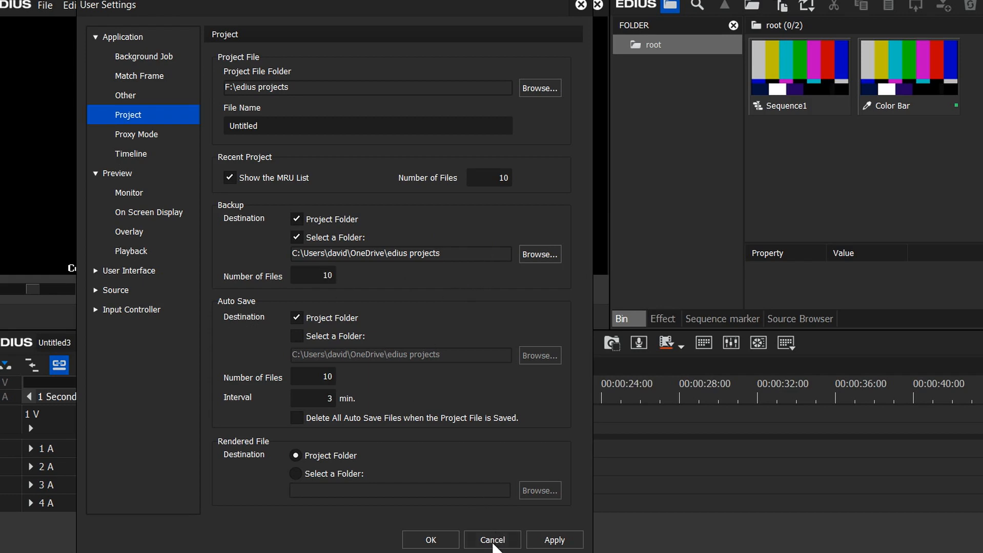
left_click(492, 540)
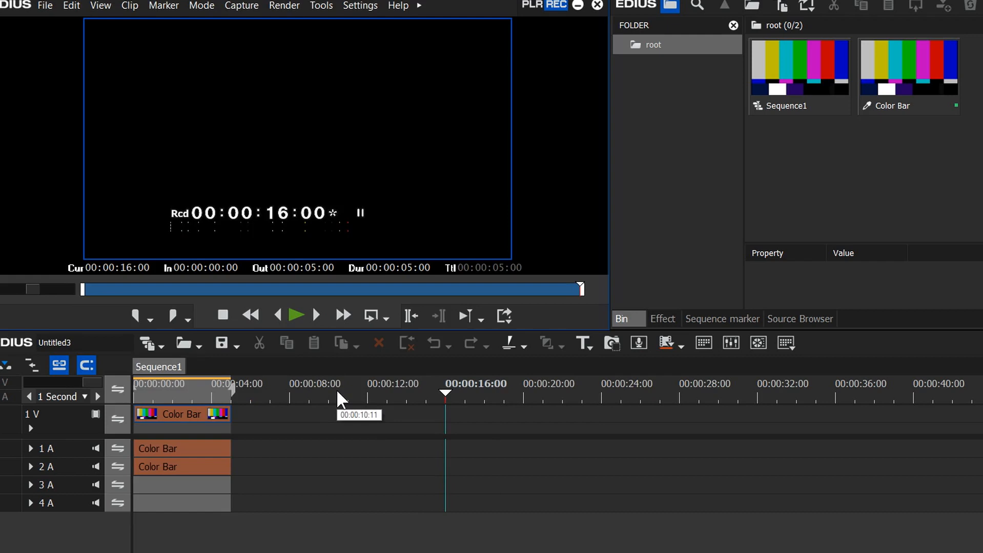
mouse_move(339, 399)
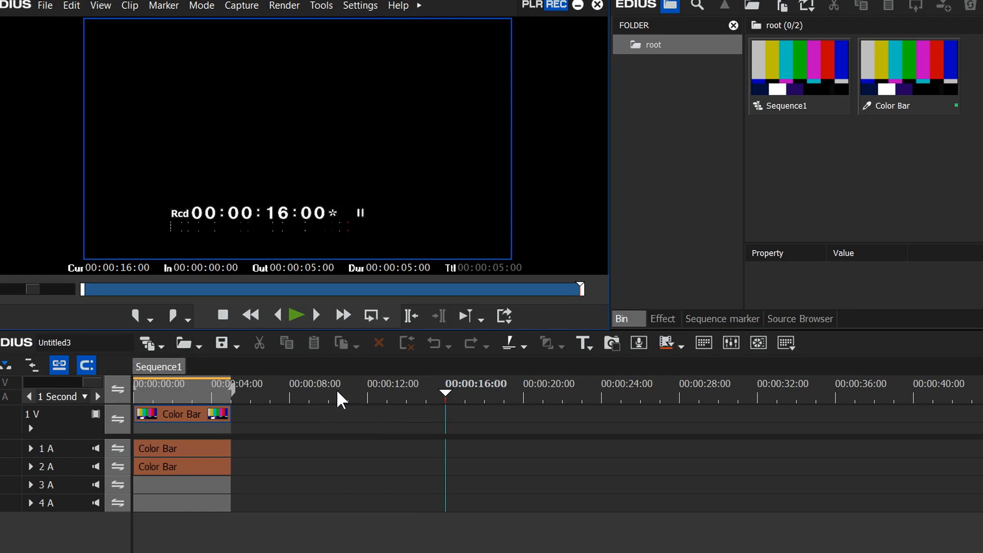